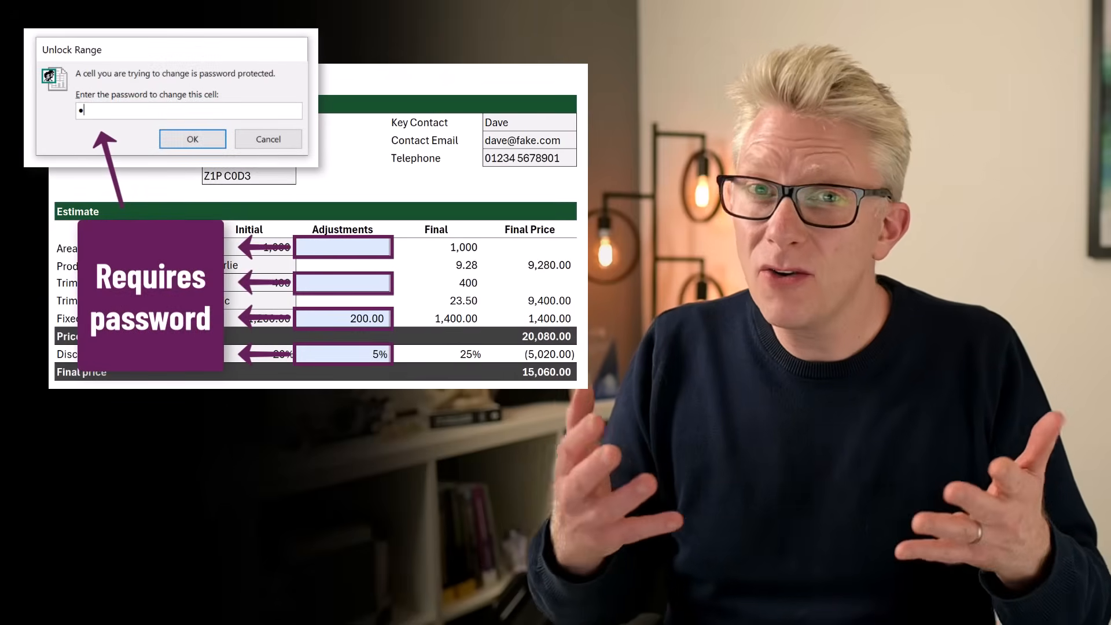
- Unlock the cell with the password, choose Charlie as product and confirm a 20% discount in C16
type("password")
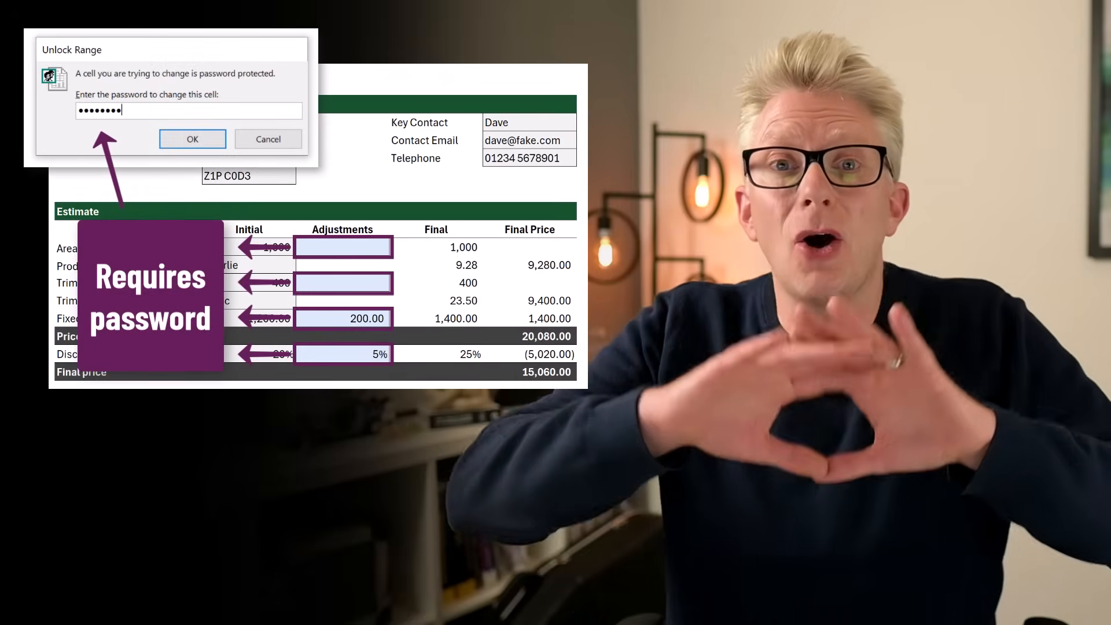
left_click(192, 139)
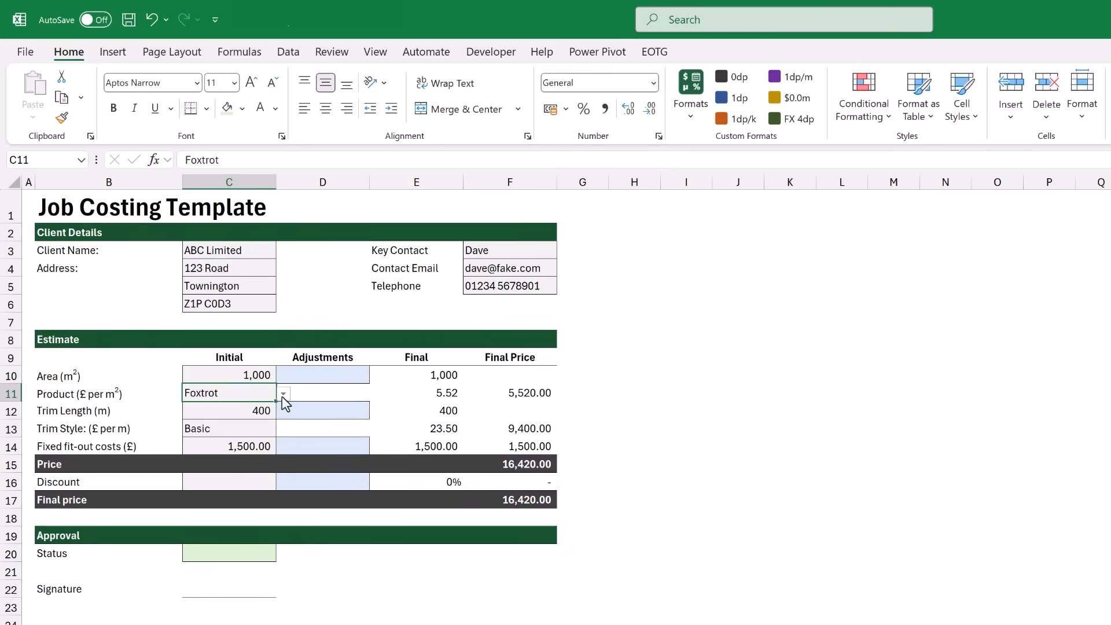
left_click(282, 392)
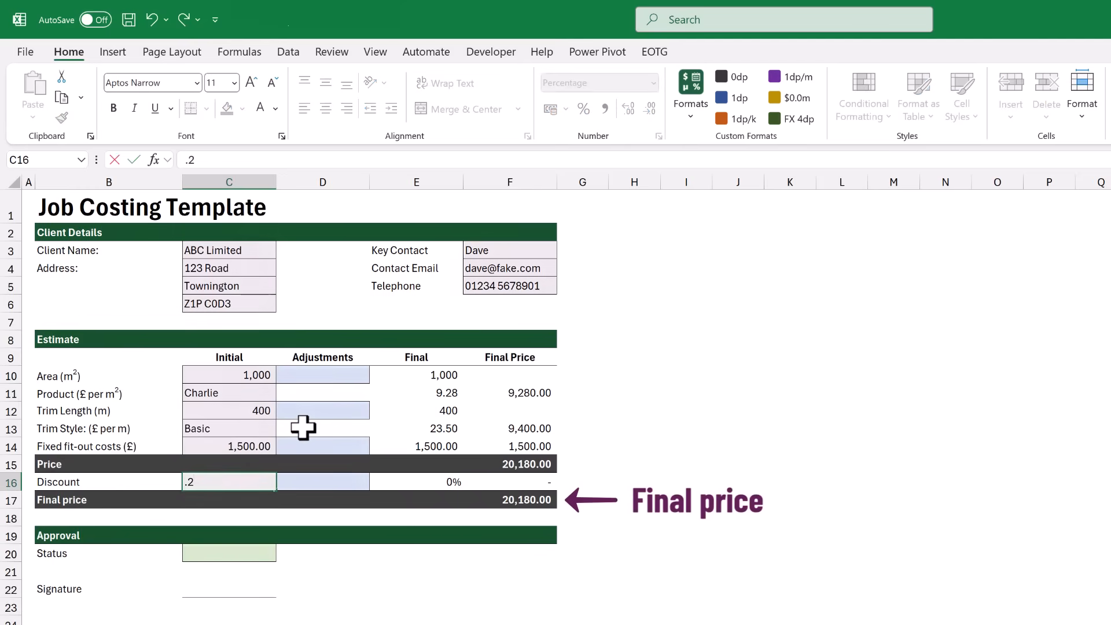
key("Return")
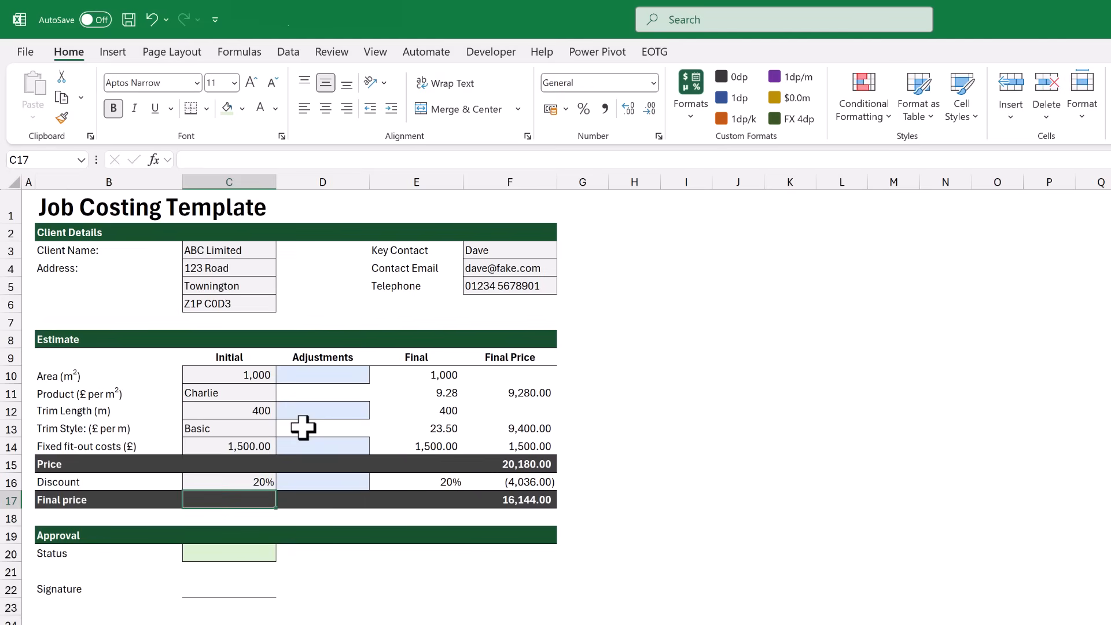
key("ctrl+f")
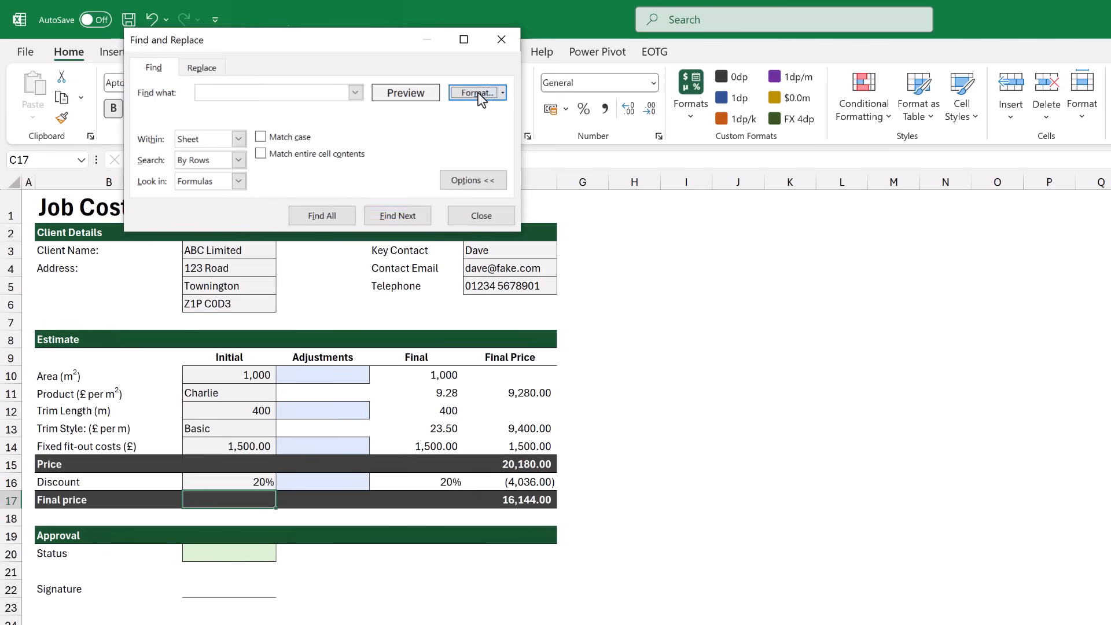
- Find all cells with the client-details input formatting and select the 13 matches together
left_click(474, 92)
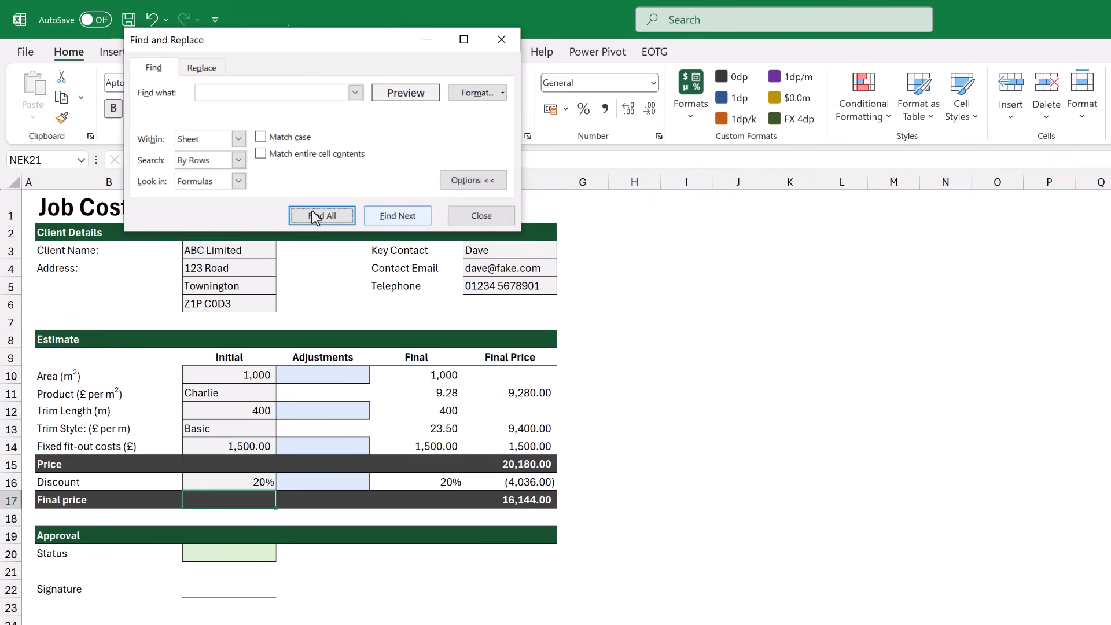
left_click(321, 215)
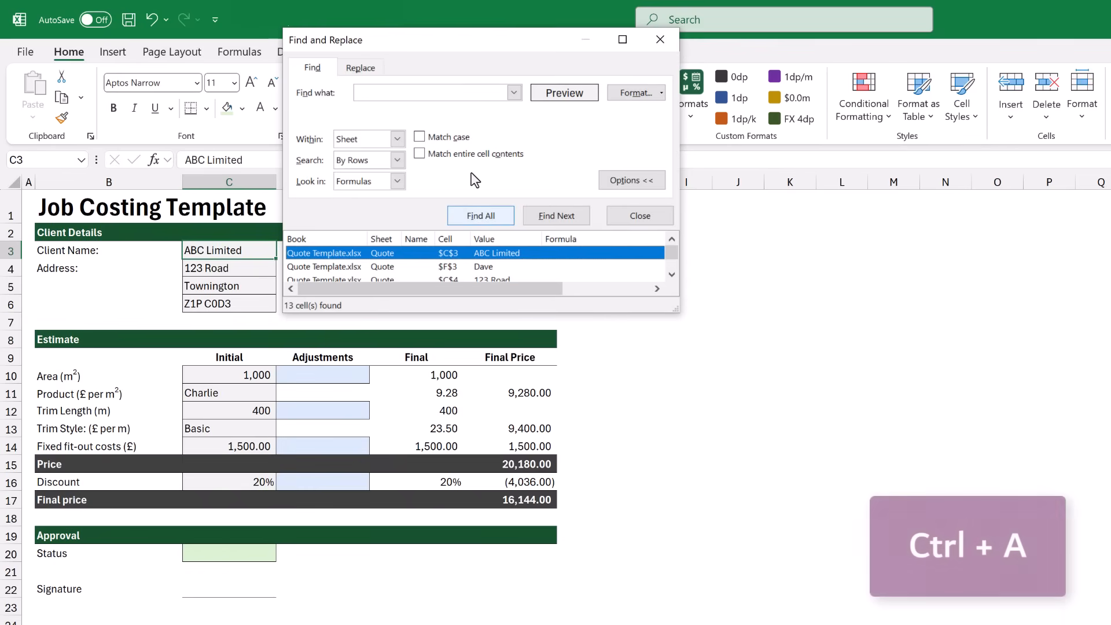
key("ctrl+a")
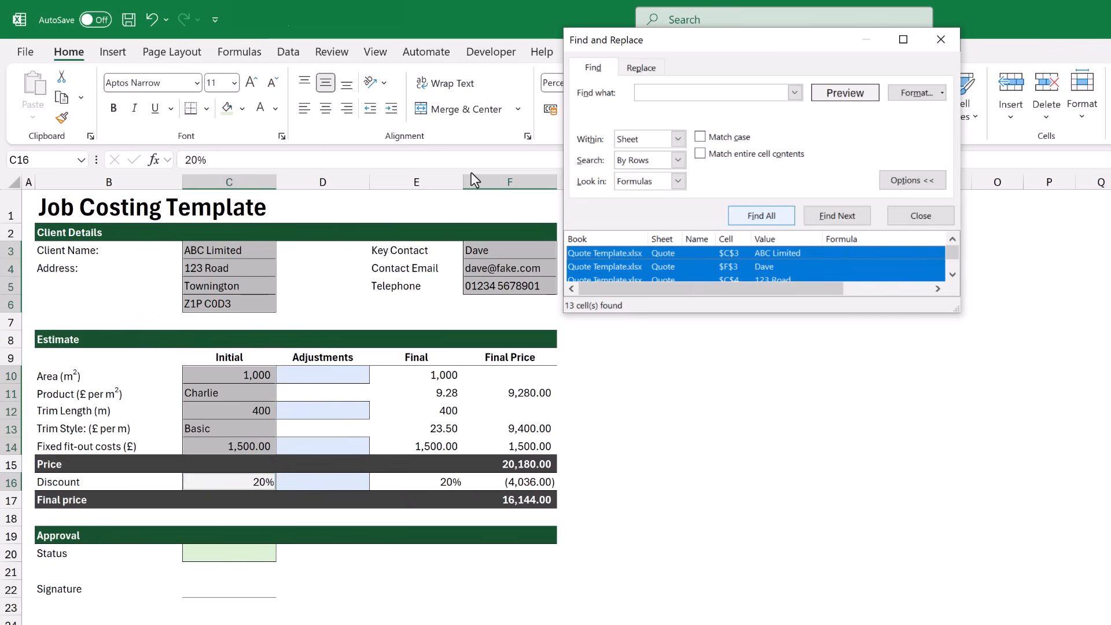
mouse_move(948, 46)
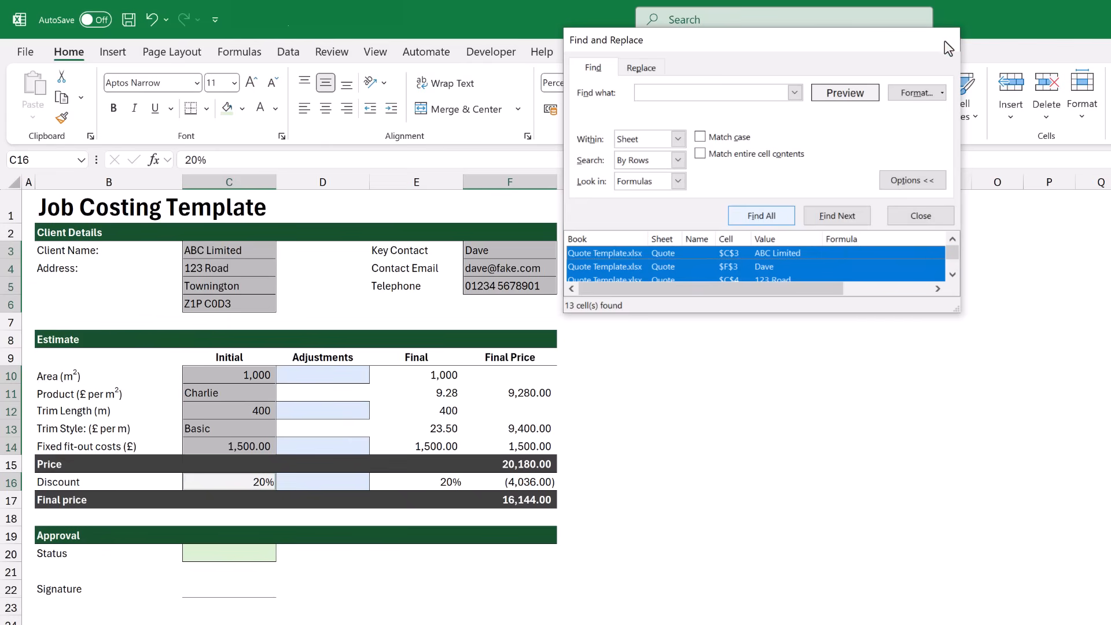
left_click(920, 215)
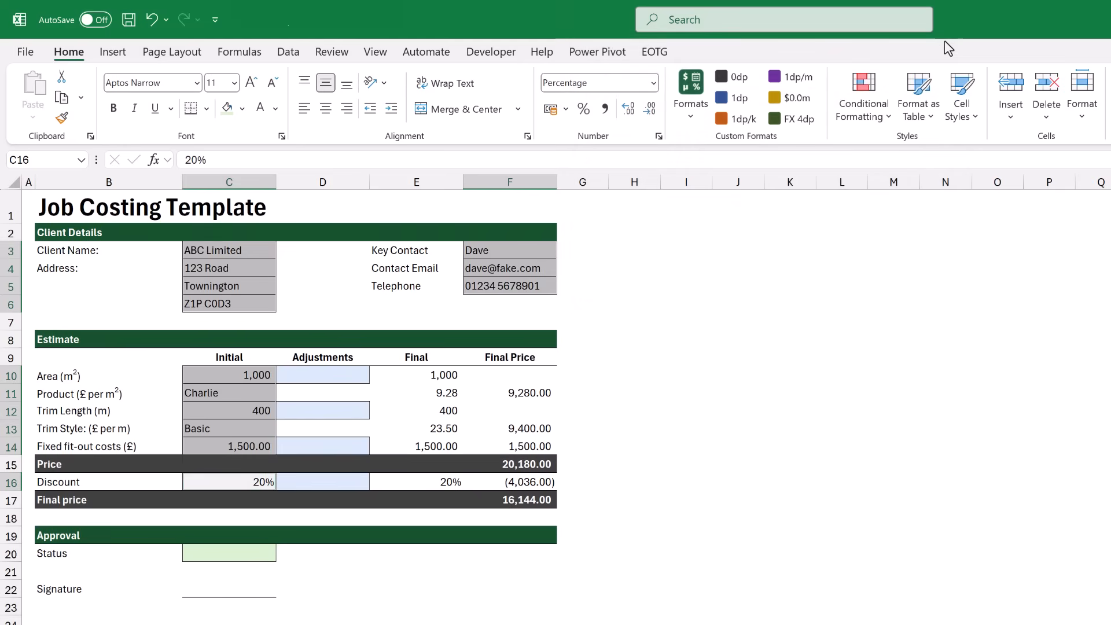
- Untick Locked in the Protection settings so the 13 selected input cells are unlocked
key("ctrl+1")
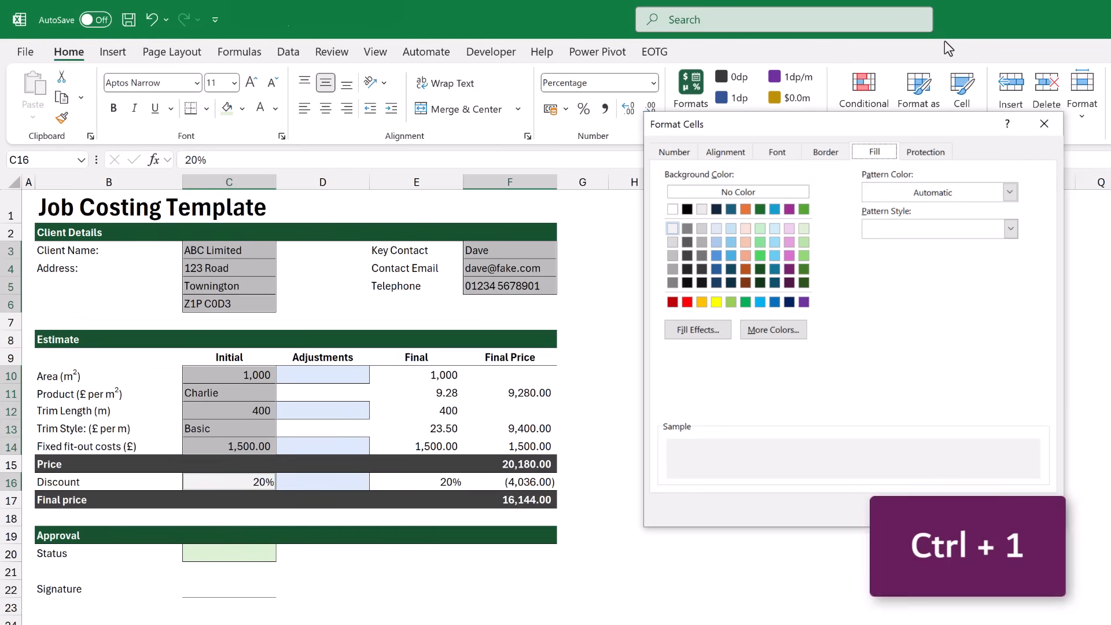
mouse_move(938, 86)
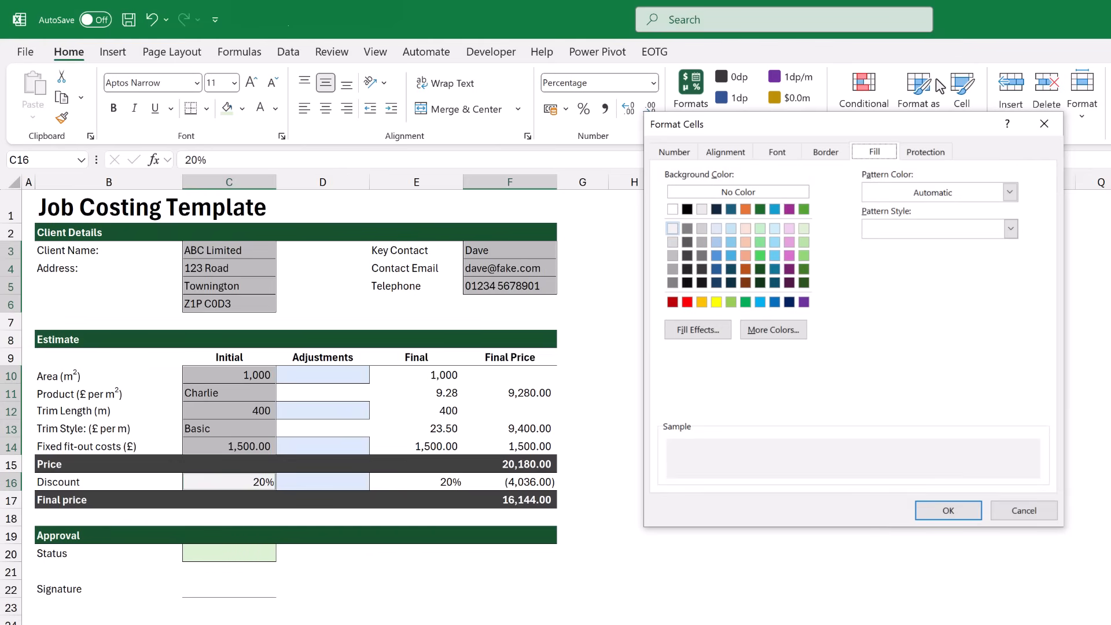
mouse_move(931, 154)
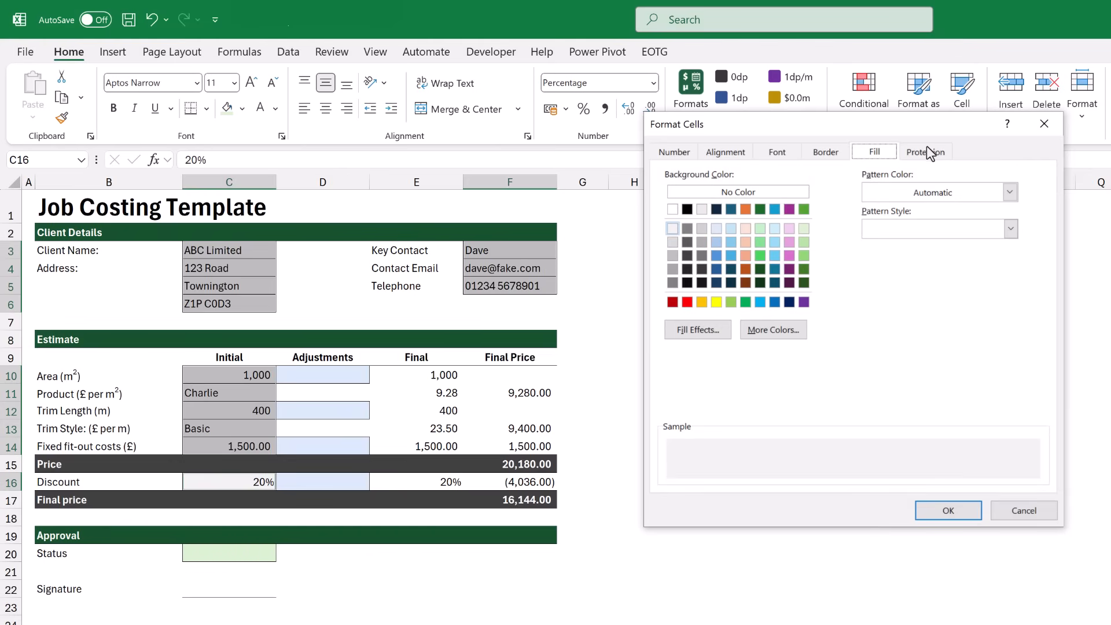
left_click(925, 151)
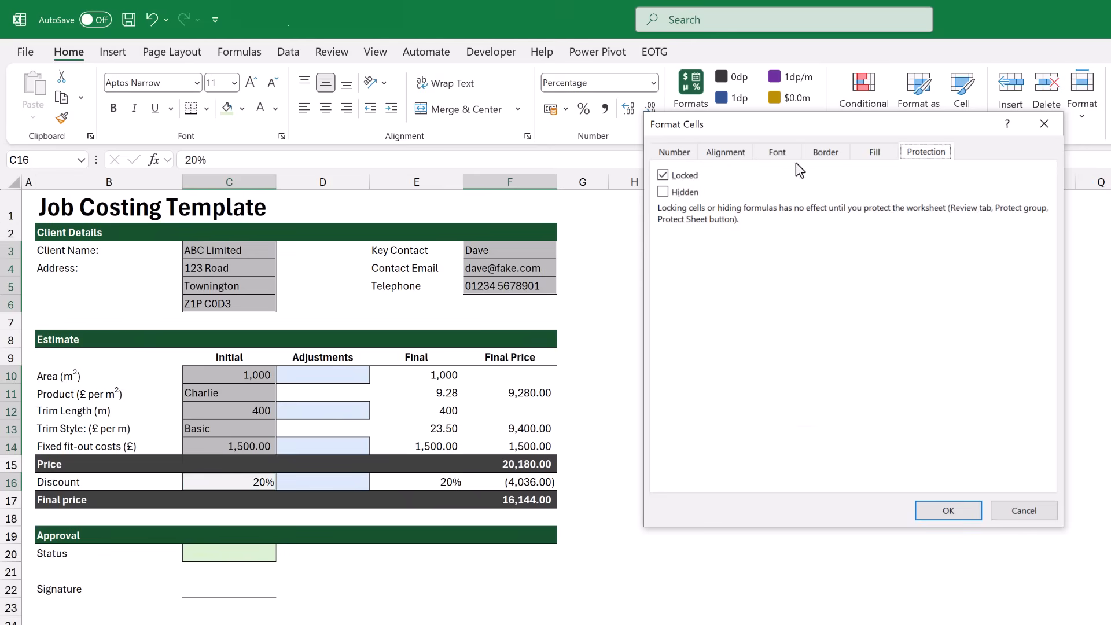
left_click(663, 175)
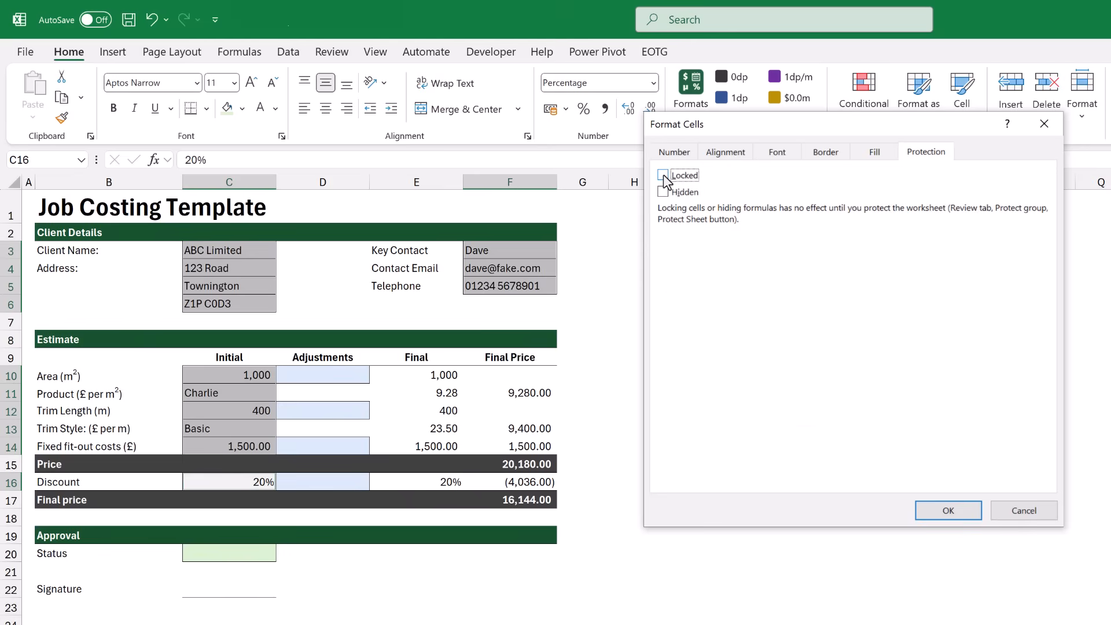
left_click(663, 175)
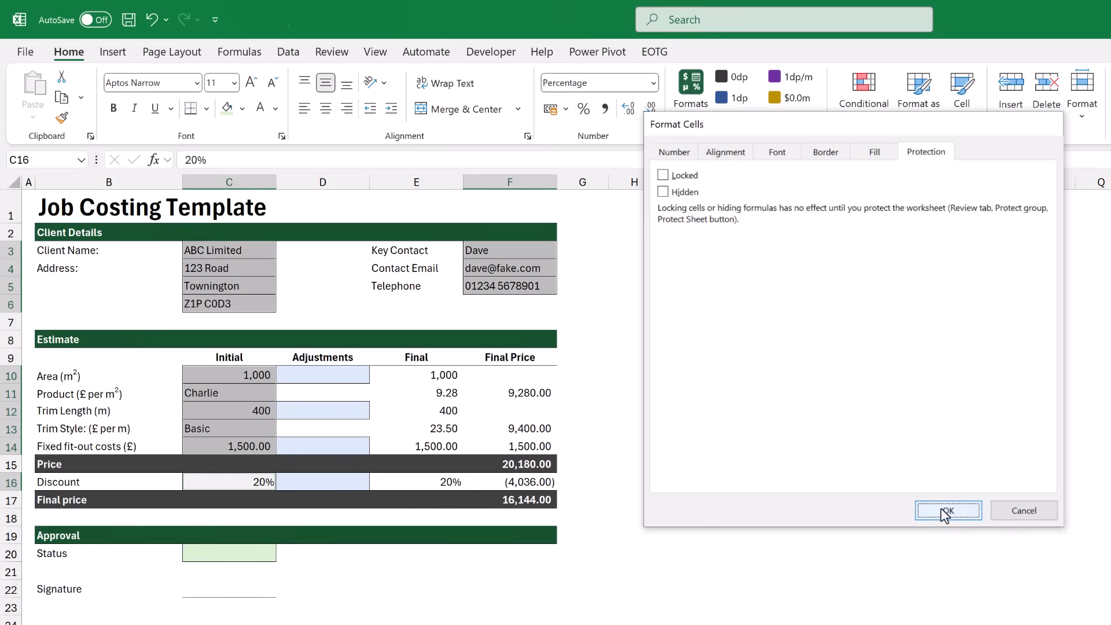
left_click(946, 511)
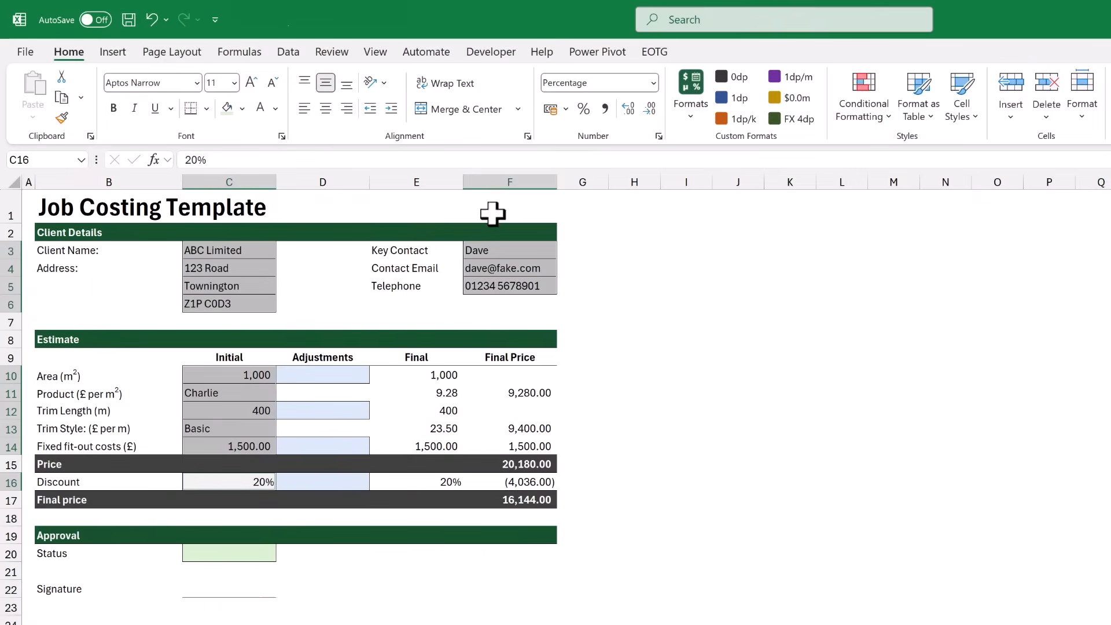
- Protect the worksheet from Review with a password, confirming it twice
left_click(332, 51)
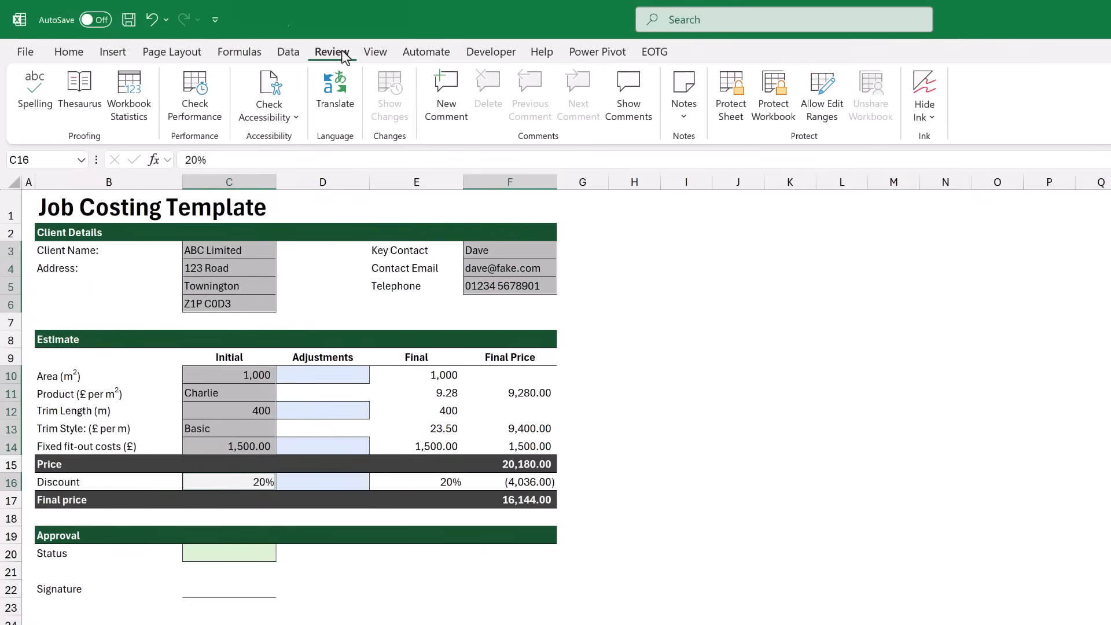
left_click(730, 96)
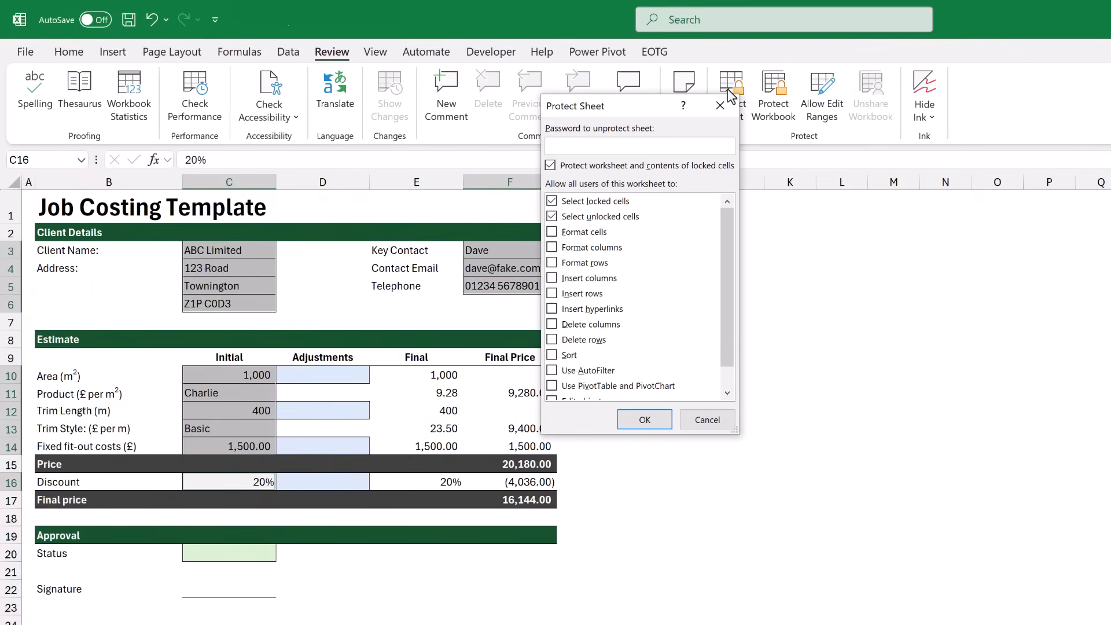
left_click(638, 145)
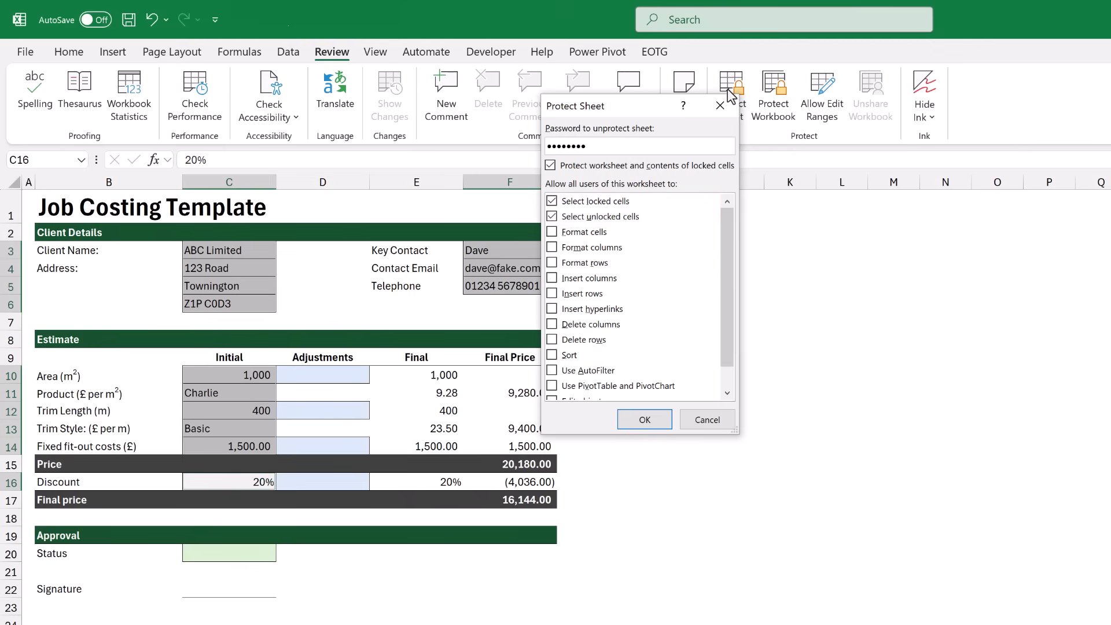
left_click(643, 418)
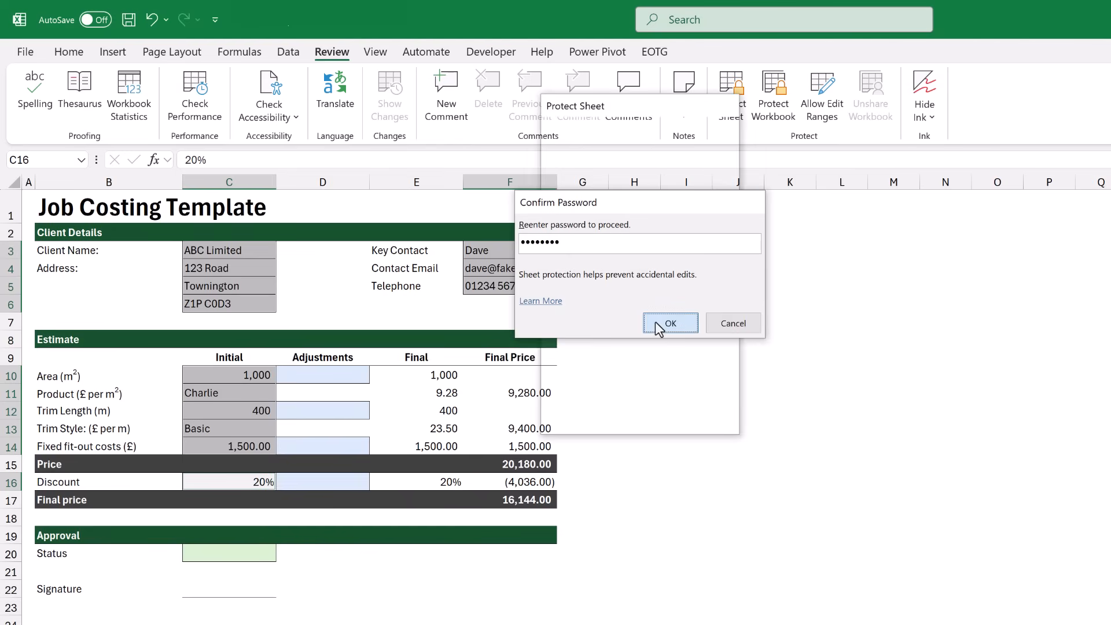
left_click(670, 323)
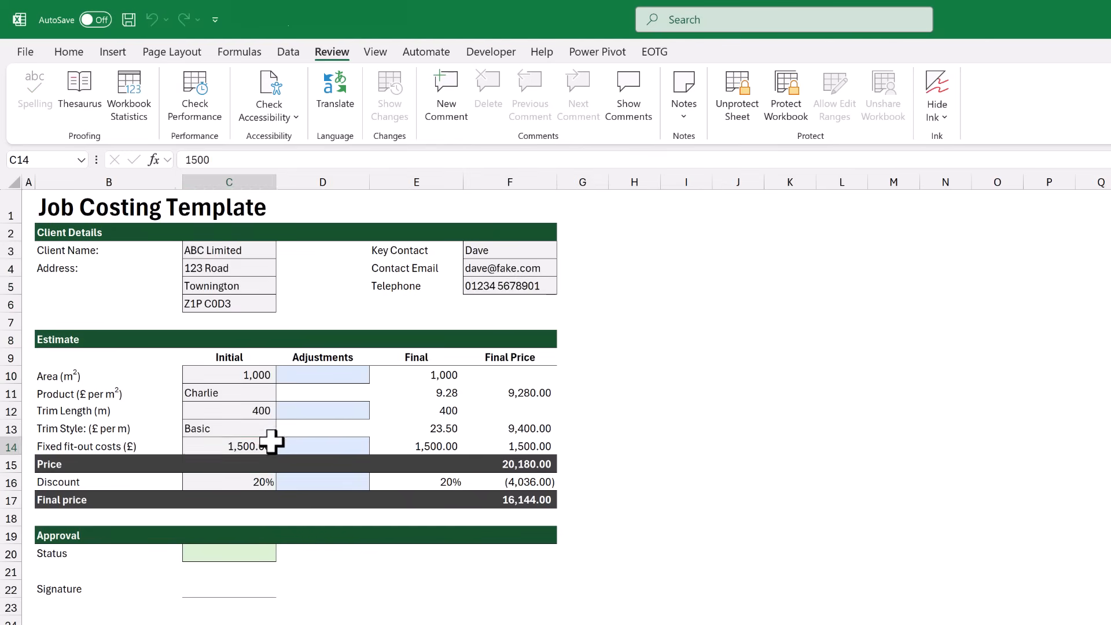
- Enter 1200 as fixed fit-out costs, then dismiss the warning when editing locked cell D14
type("1200")
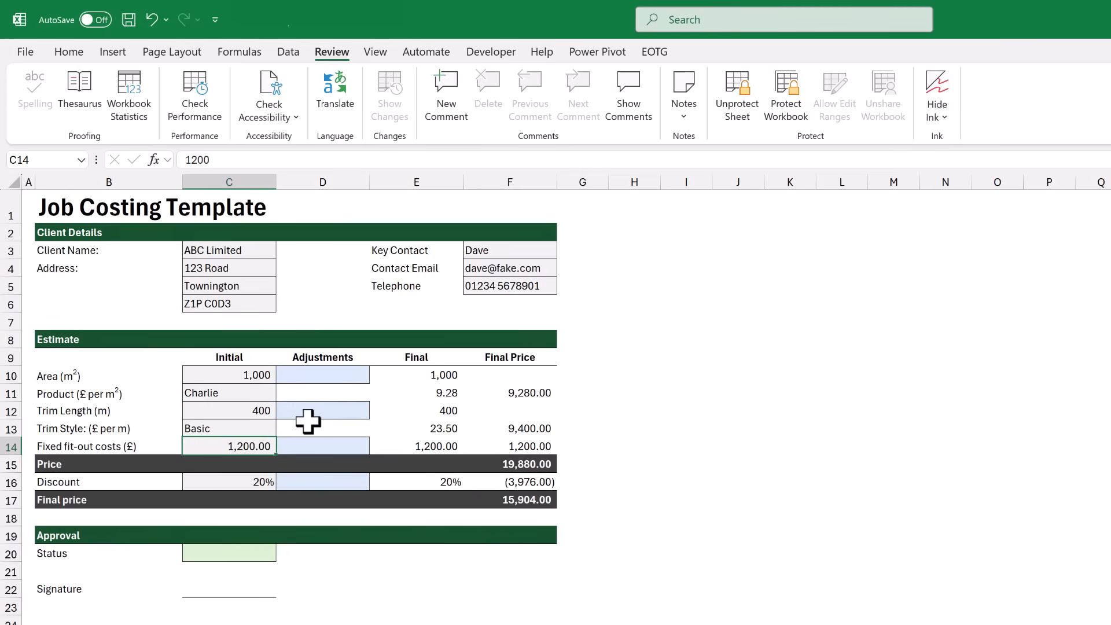
left_click(322, 446)
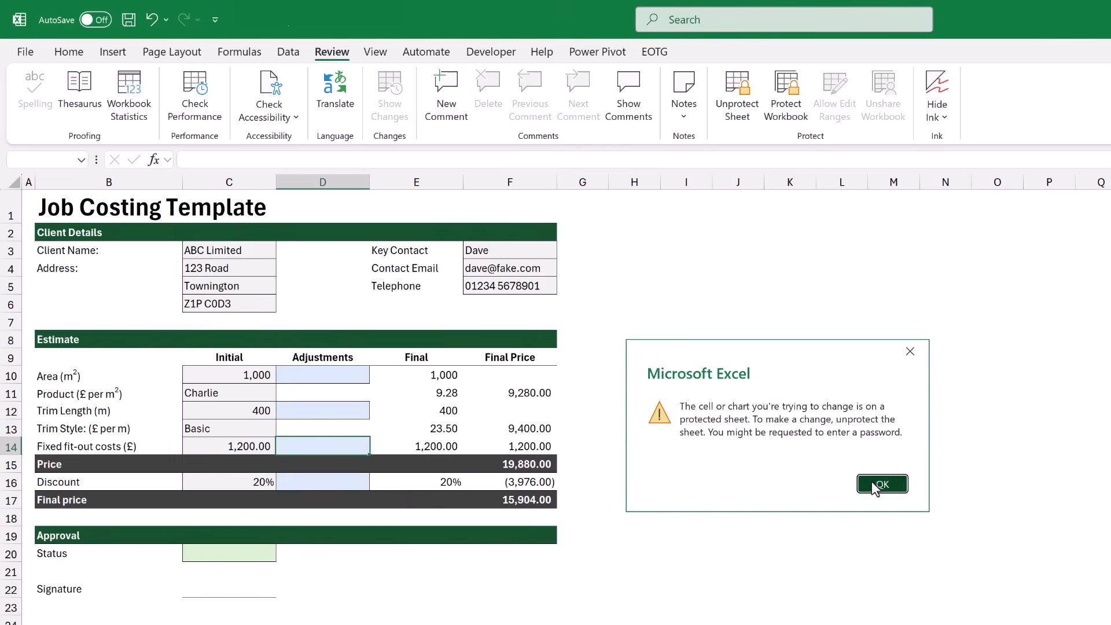
left_click(882, 483)
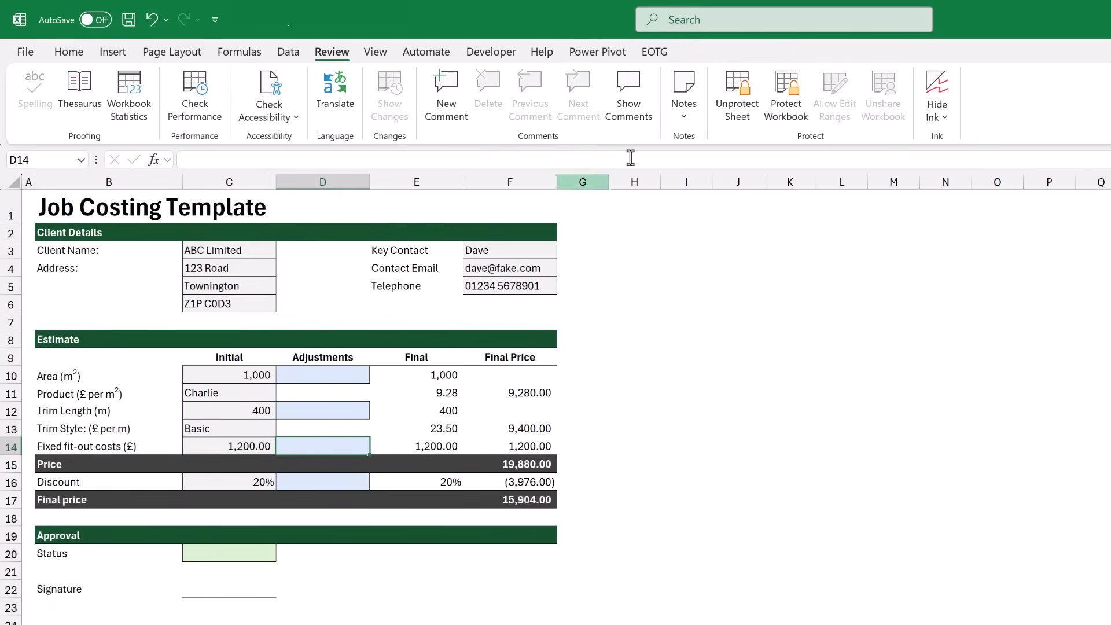
- Unprotect the worksheet by entering the password
left_click(736, 96)
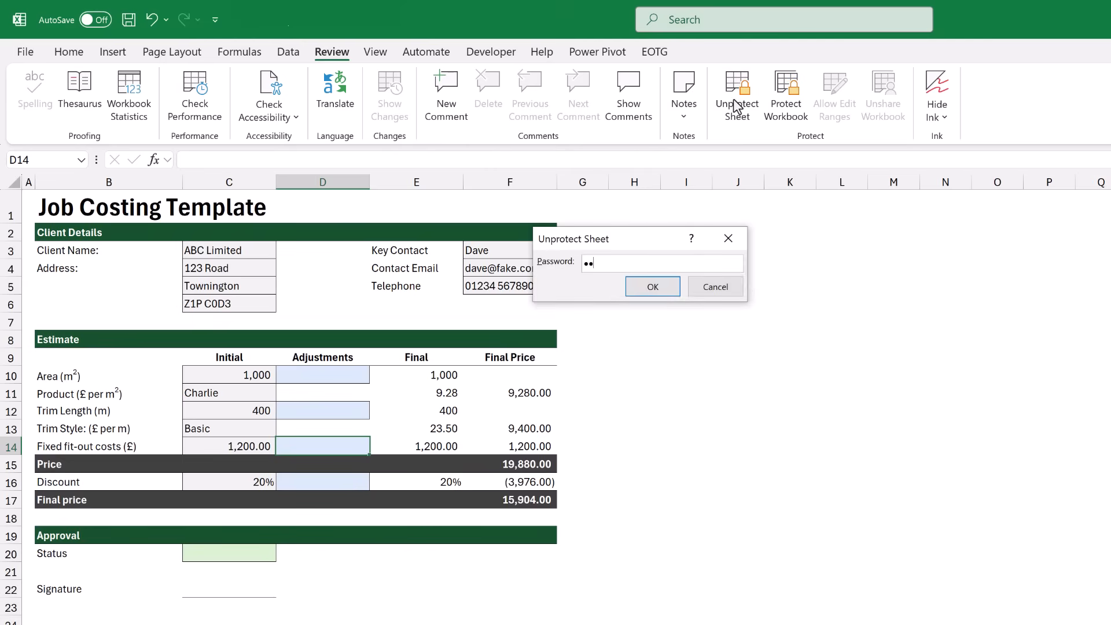
type("password")
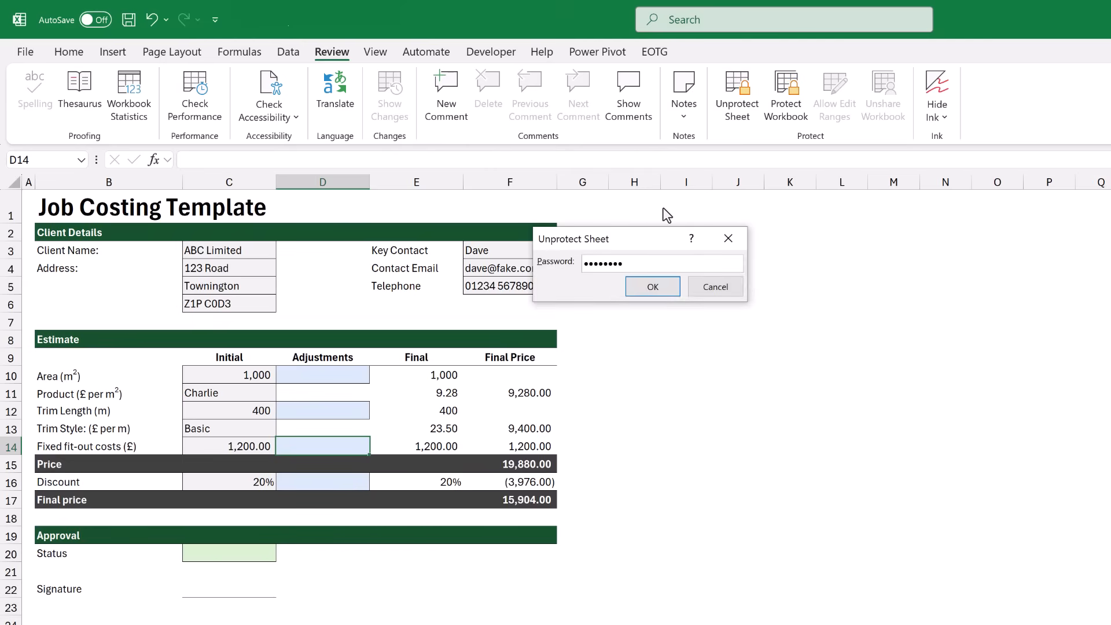
left_click(650, 286)
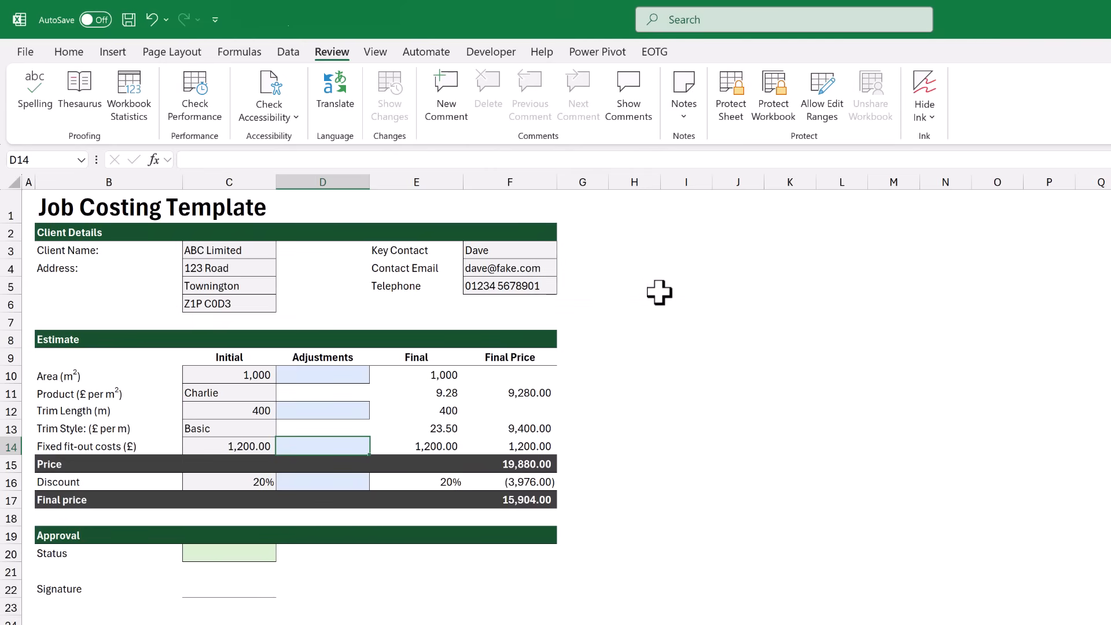
- Select Adjustments cells D10, D12 and D14 together with Ctrl+click
left_click(323, 374)
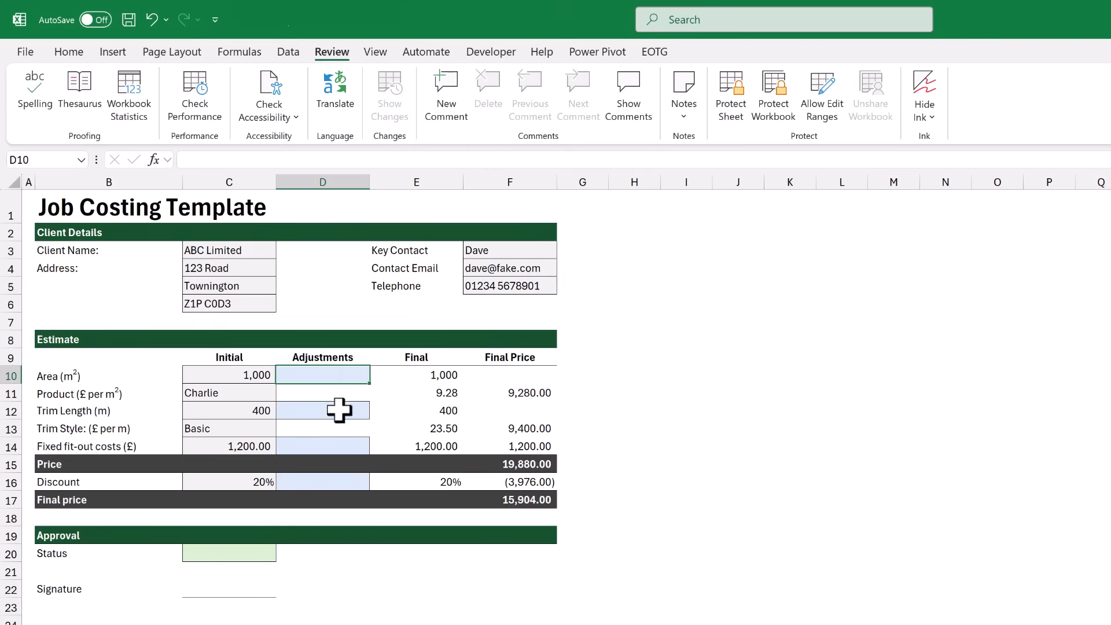
left_click(322, 445)
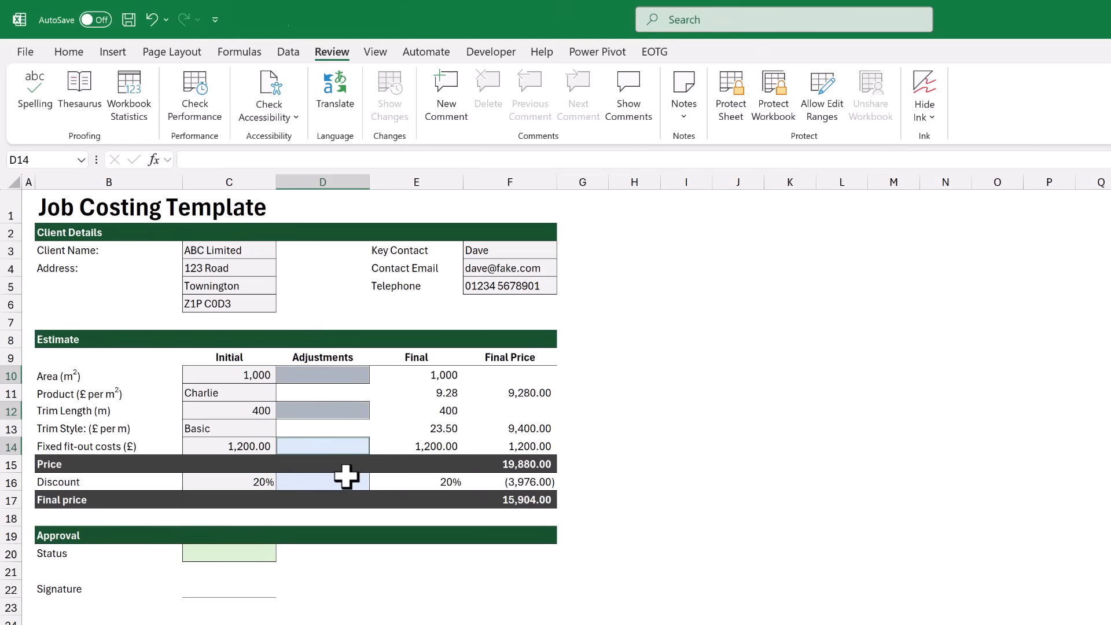
left_click(323, 481)
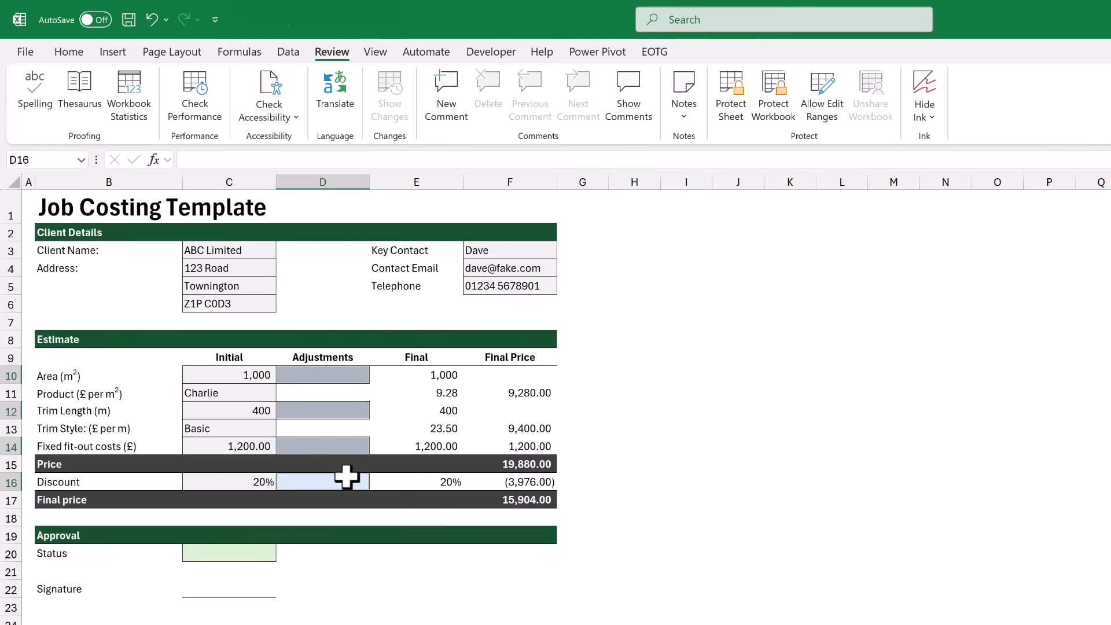
mouse_move(821, 96)
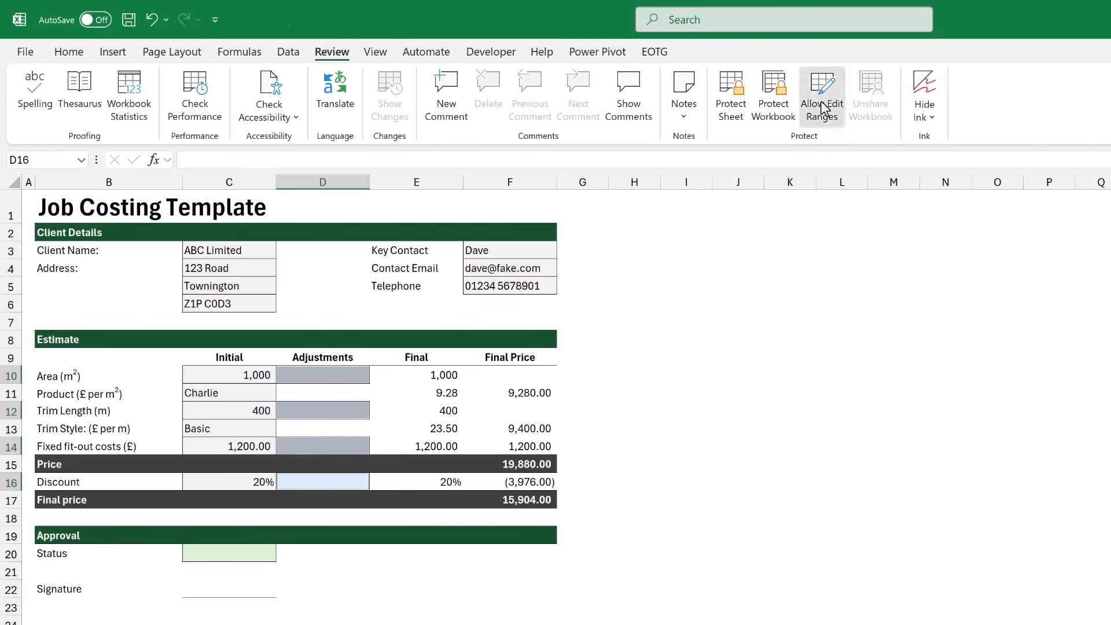
- Create editable range SalesManagerEdits over D10, D12, D14, D16 with a confirmed password
left_click(822, 96)
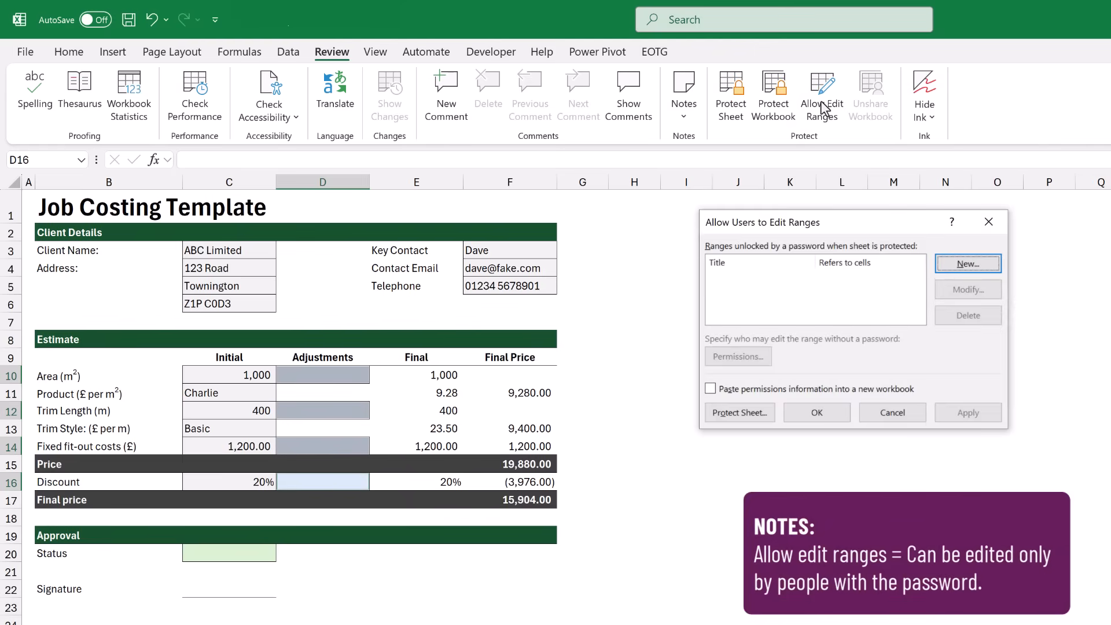
mouse_move(853, 145)
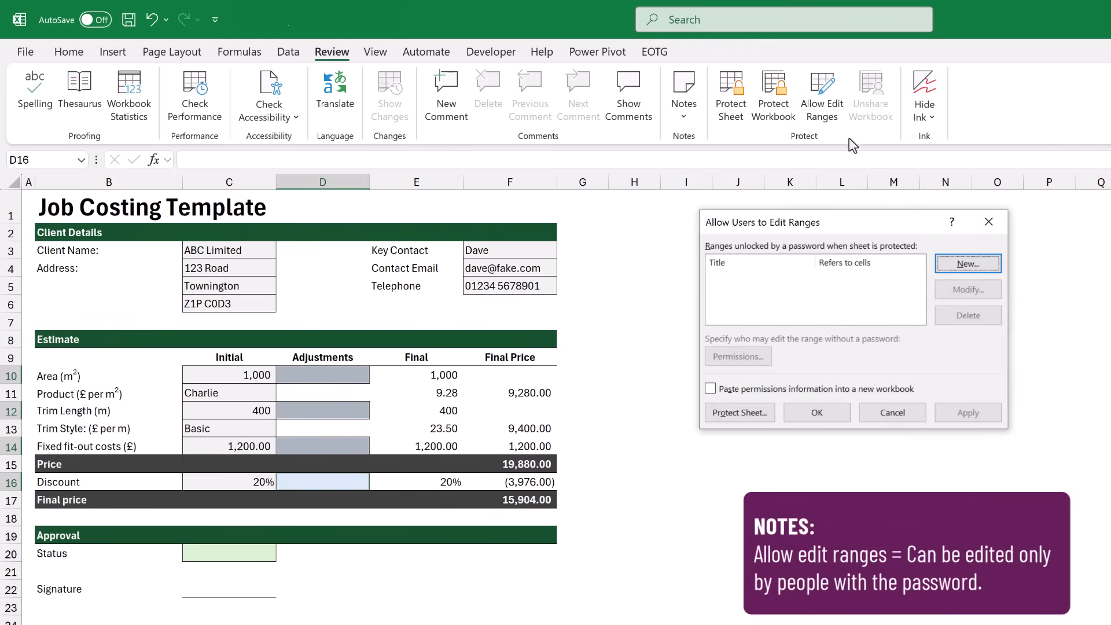
left_click(966, 263)
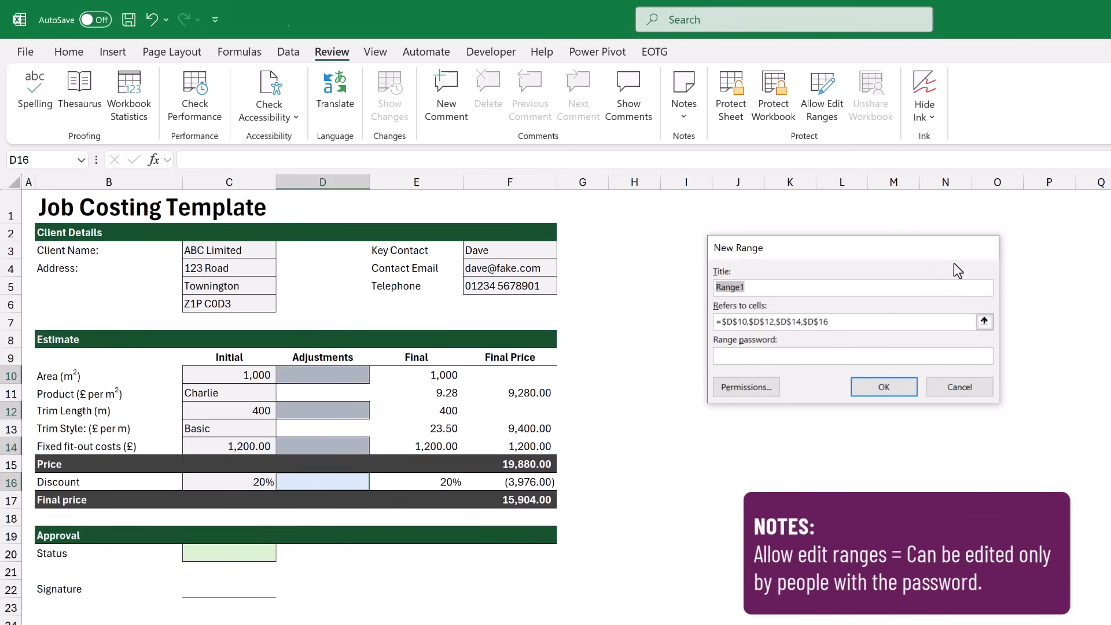
type("SalesMa")
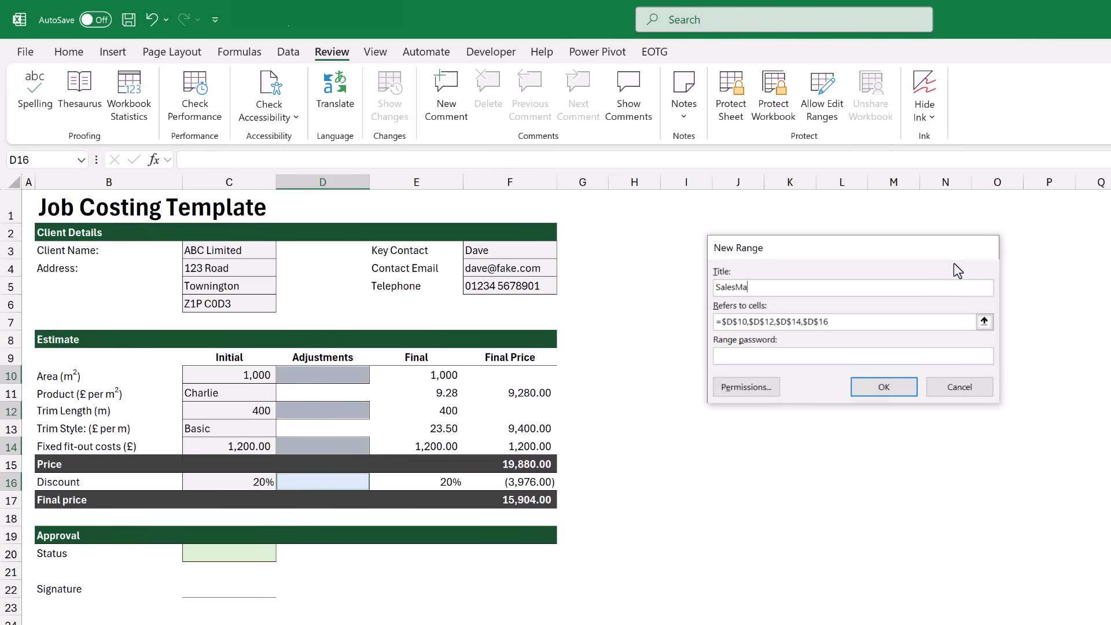
type("nagerEdits")
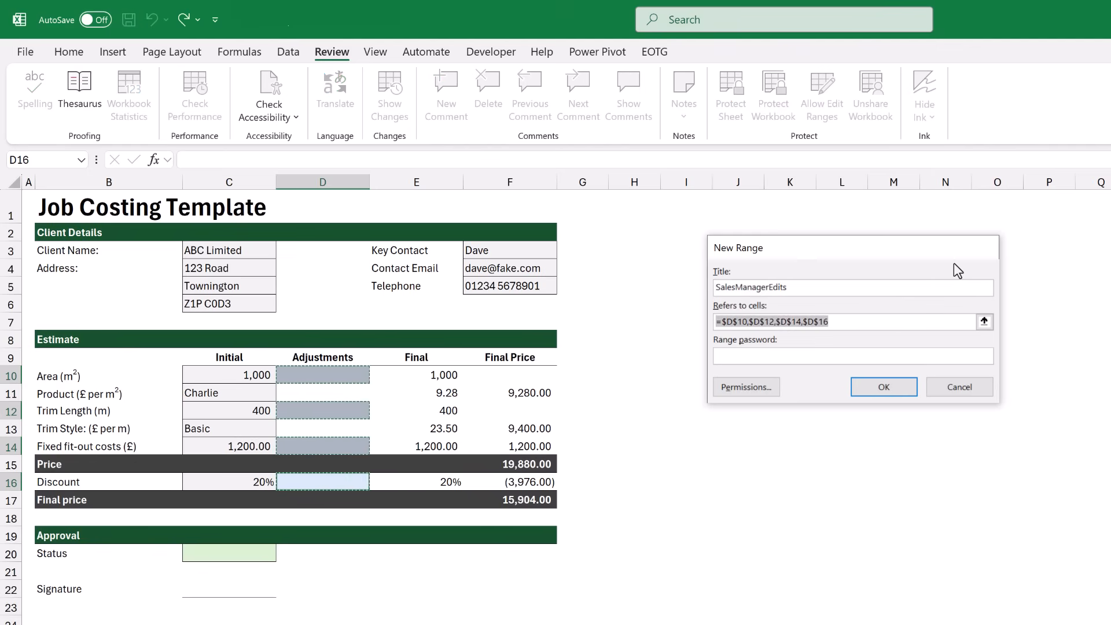
left_click(853, 355)
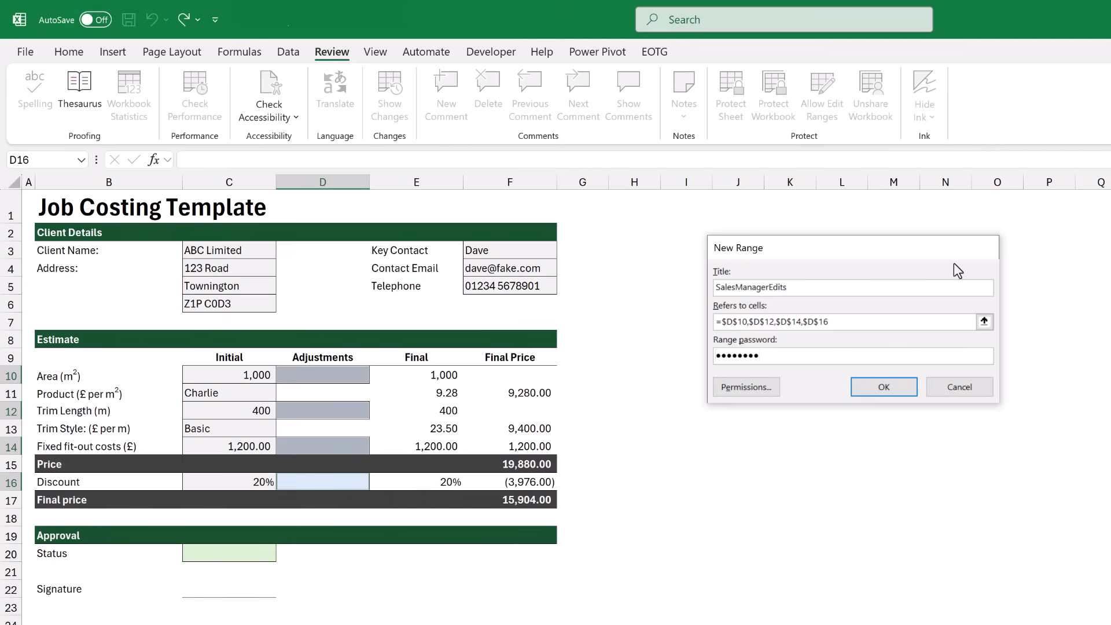
left_click(883, 386)
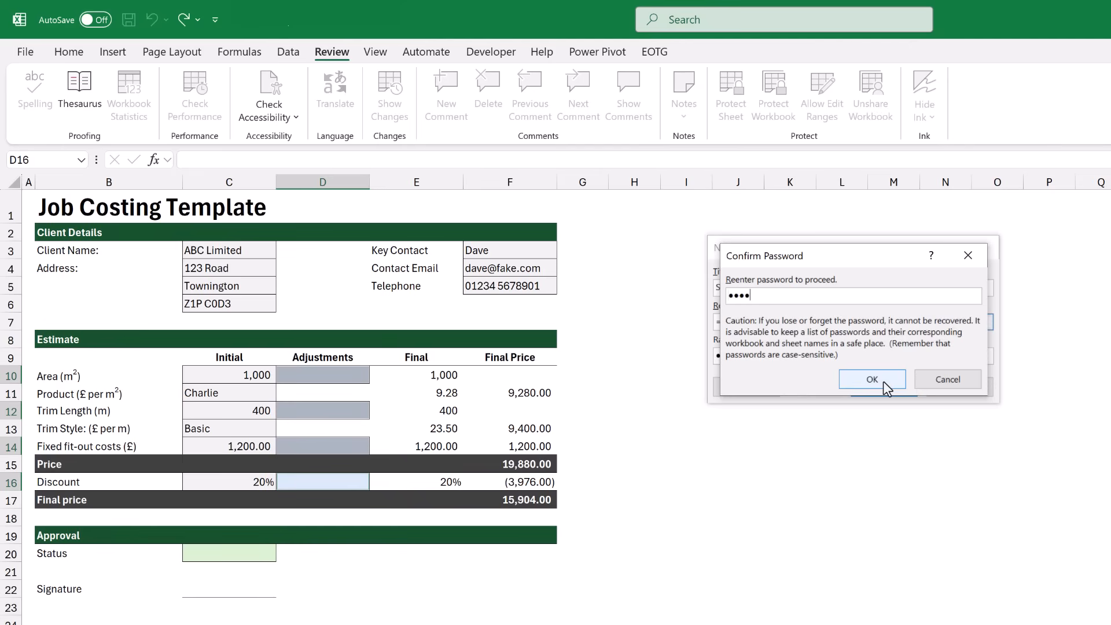
left_click(872, 380)
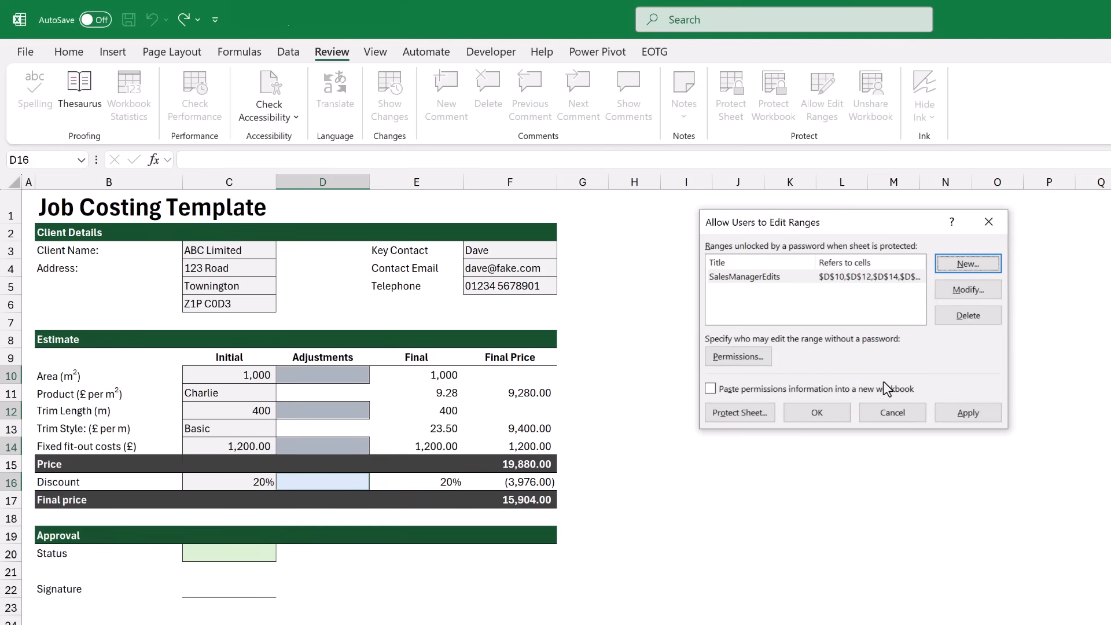
mouse_move(925, 307)
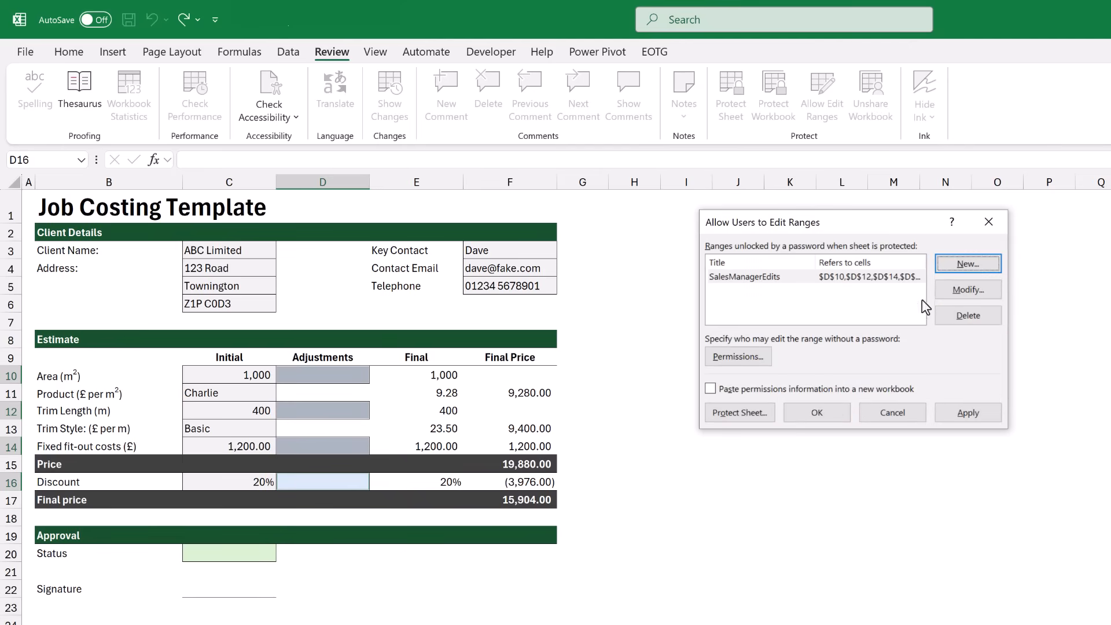
- Create a second editable range MDApproval referring to status cell C20 with a confirmed password
left_click(968, 264)
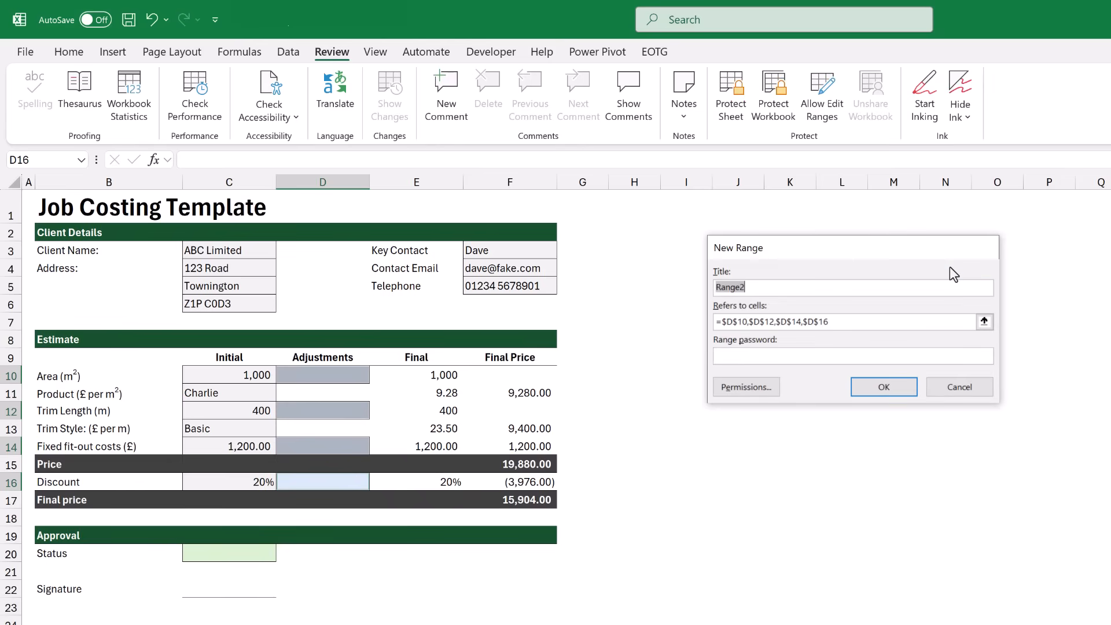
type("MD")
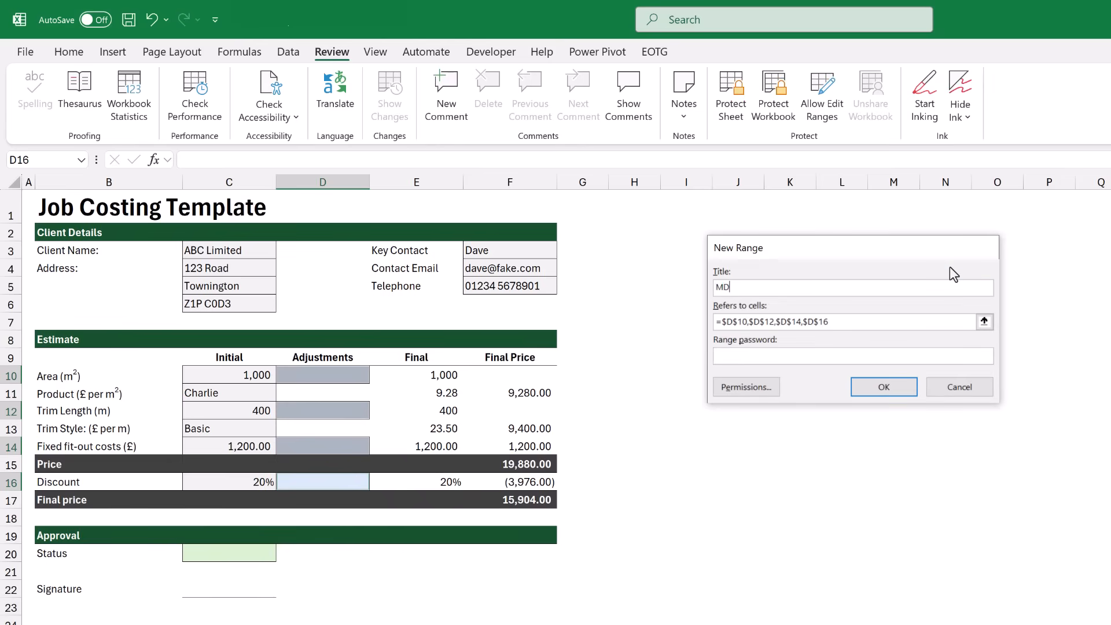
type("Approval")
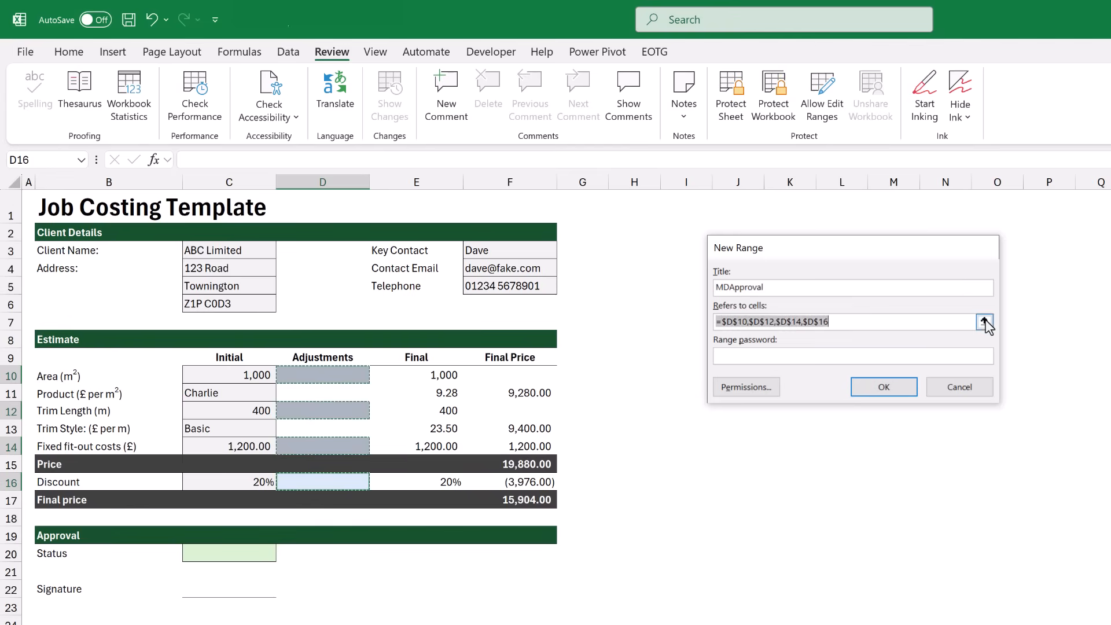
left_click(983, 320)
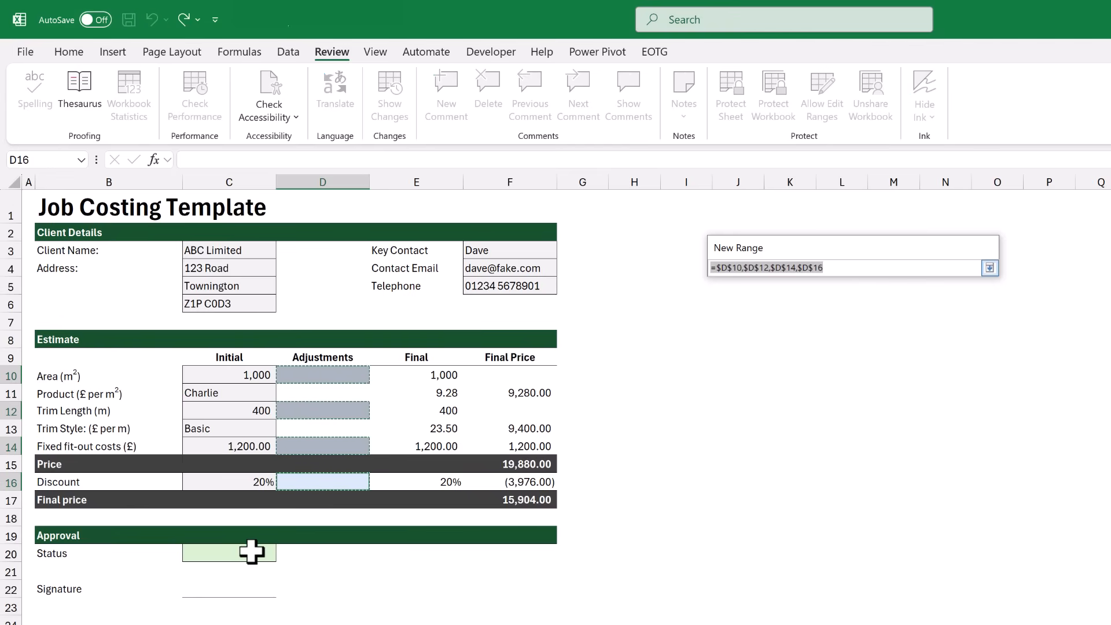
left_click(228, 552)
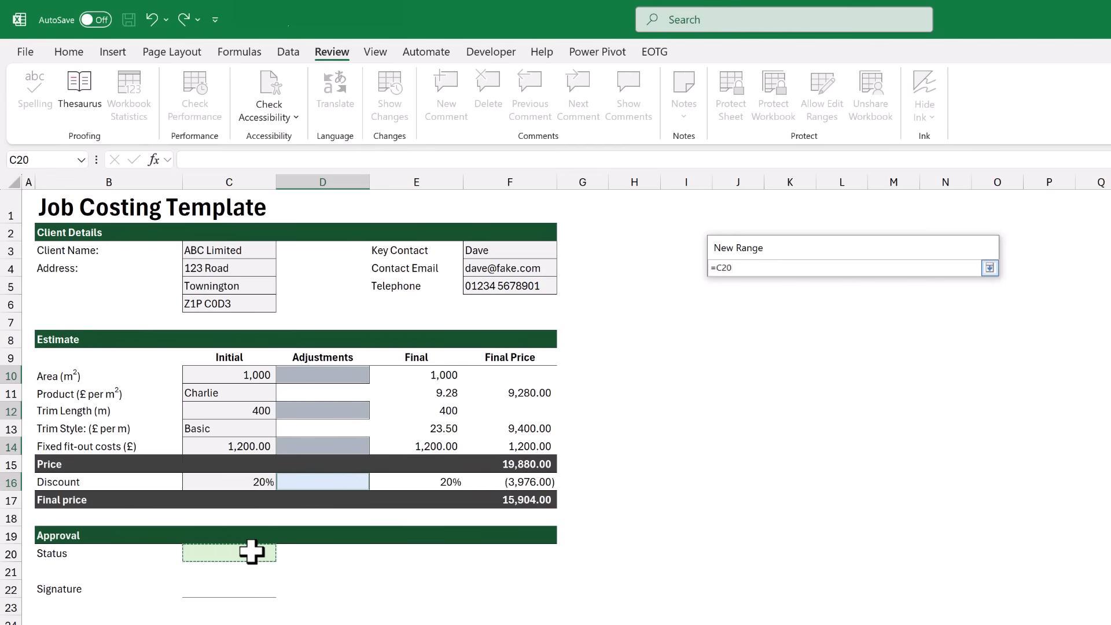
left_click(988, 267)
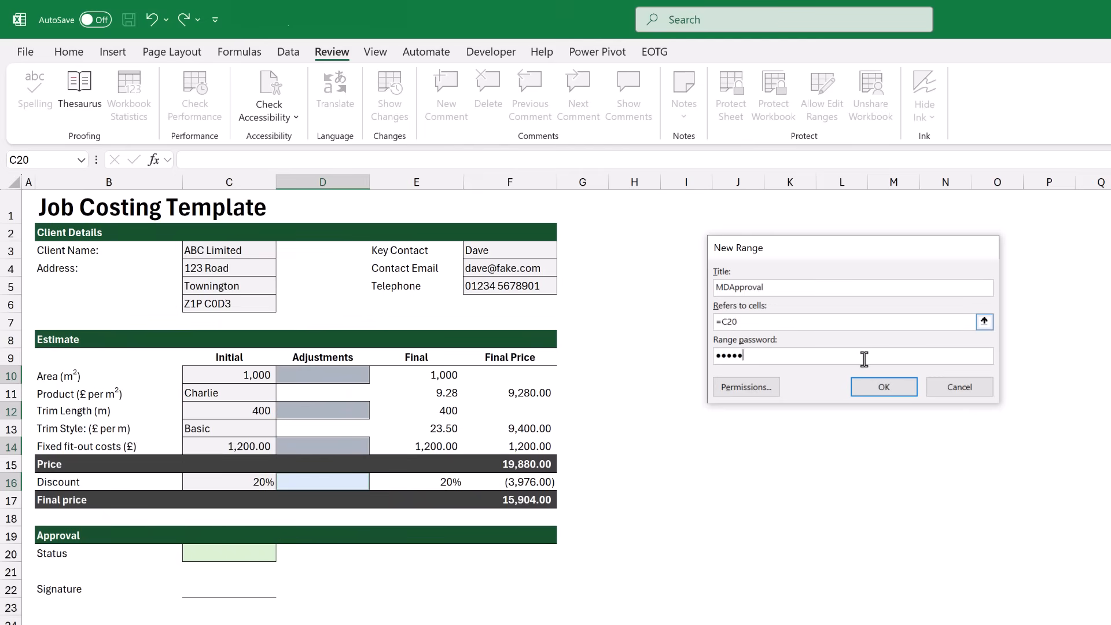
left_click(883, 386)
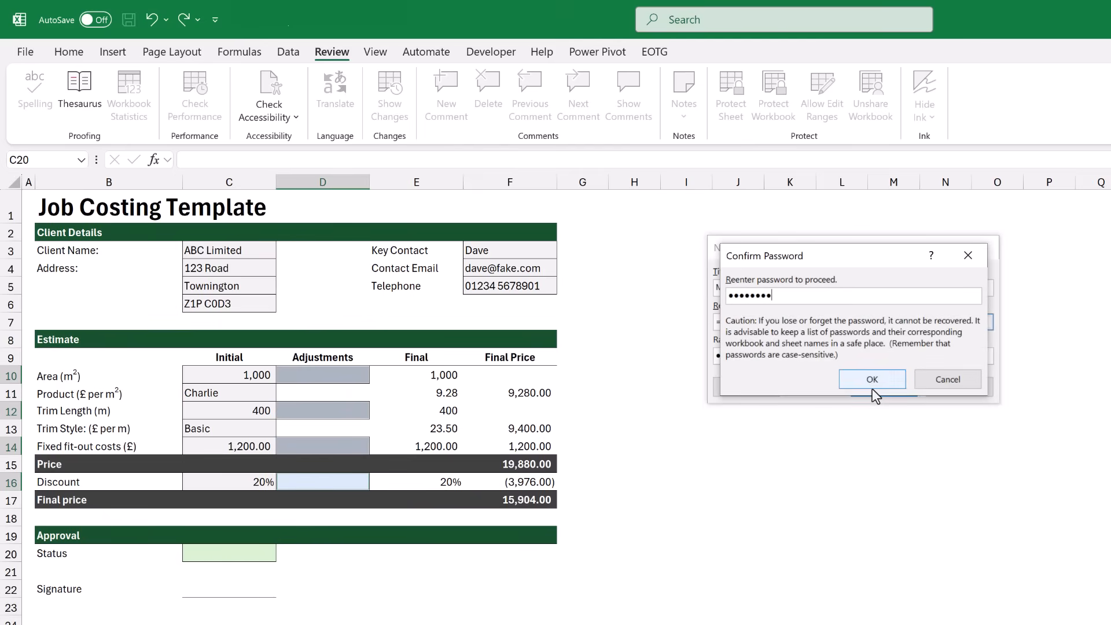
left_click(873, 380)
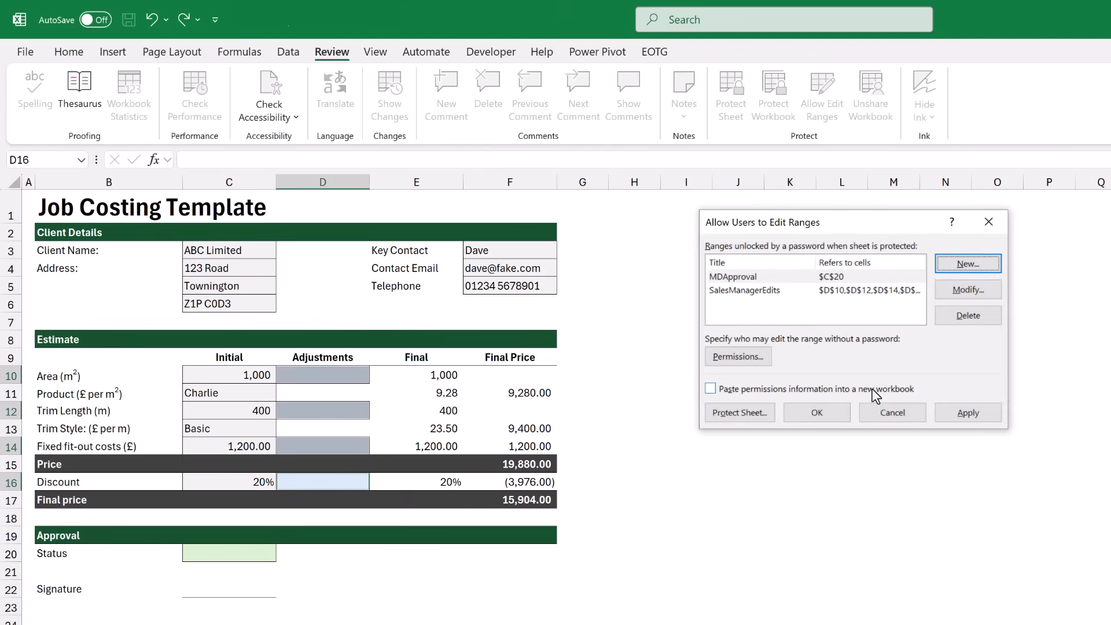
left_click(739, 412)
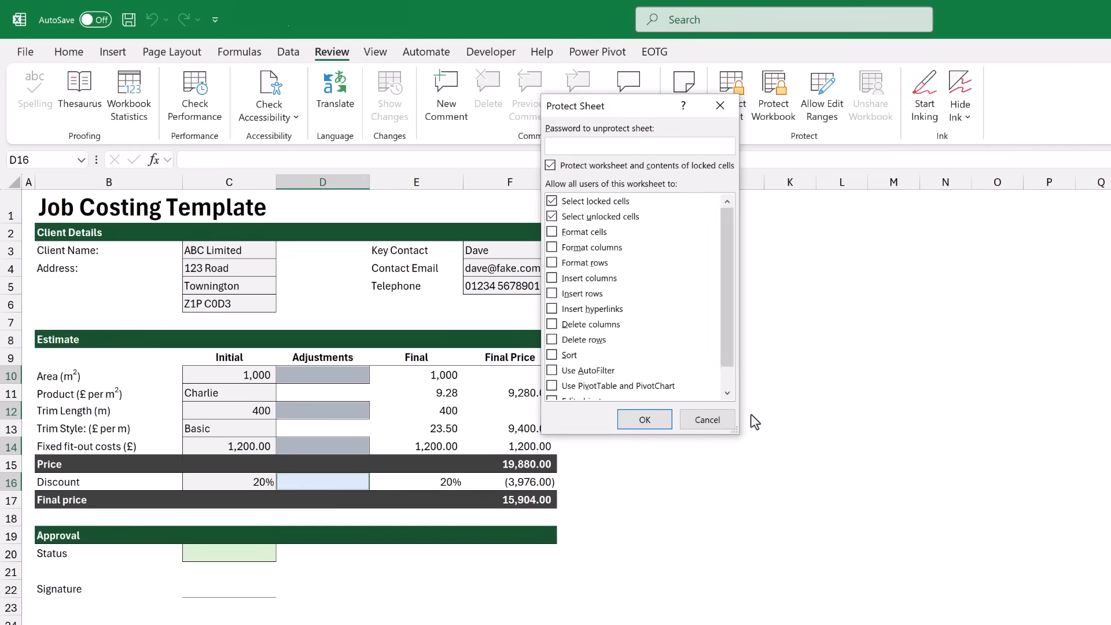
- Protect the worksheet with a password entered and re-entered
left_click(637, 145)
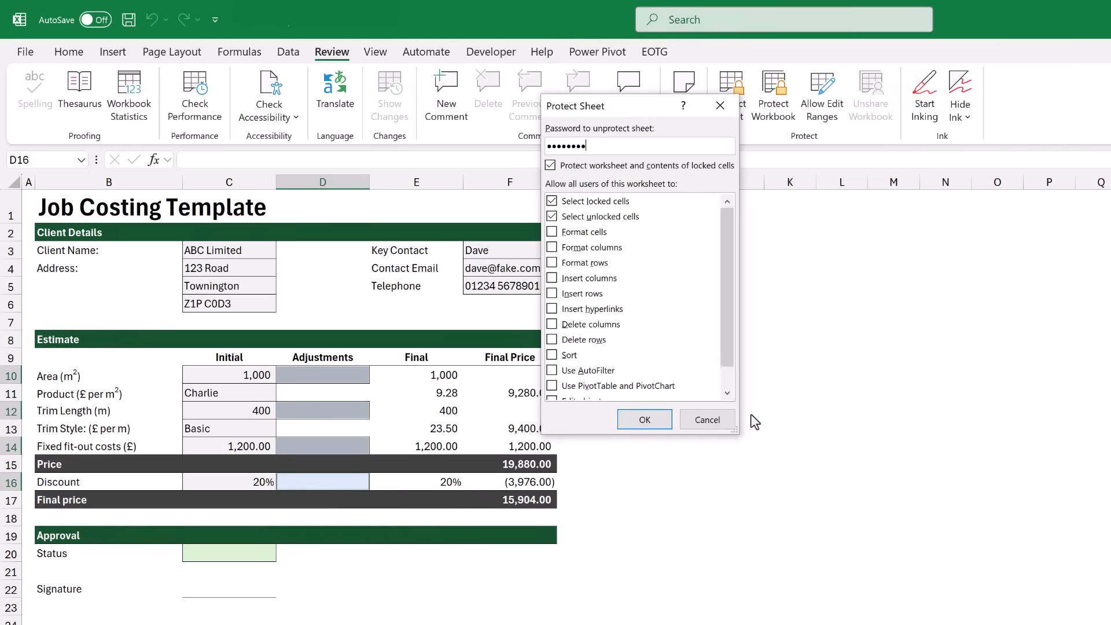
left_click(643, 419)
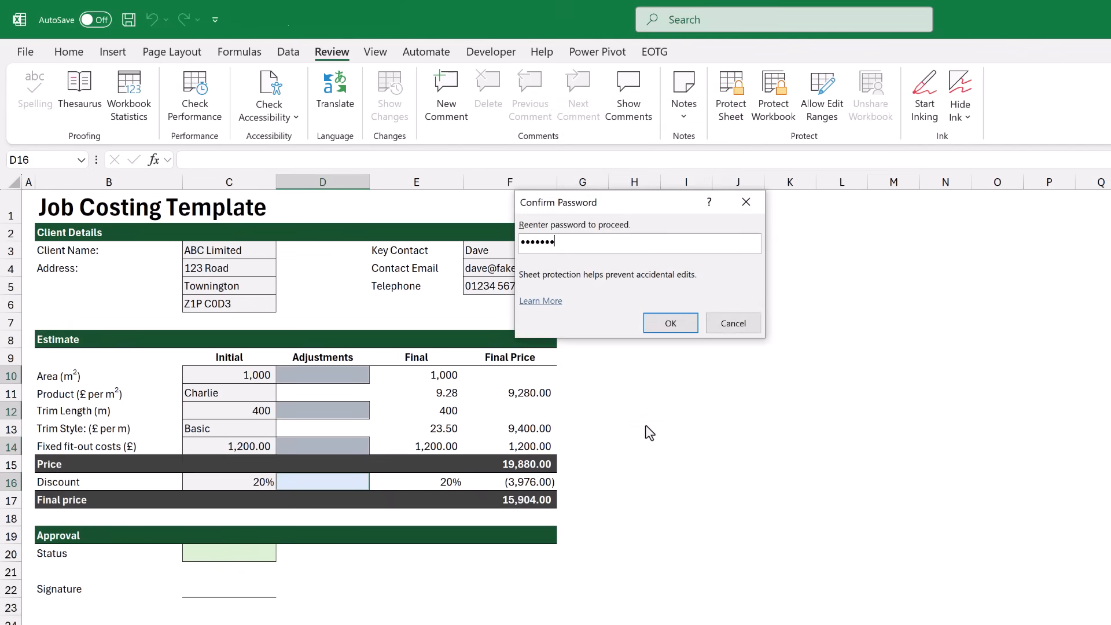
left_click(668, 322)
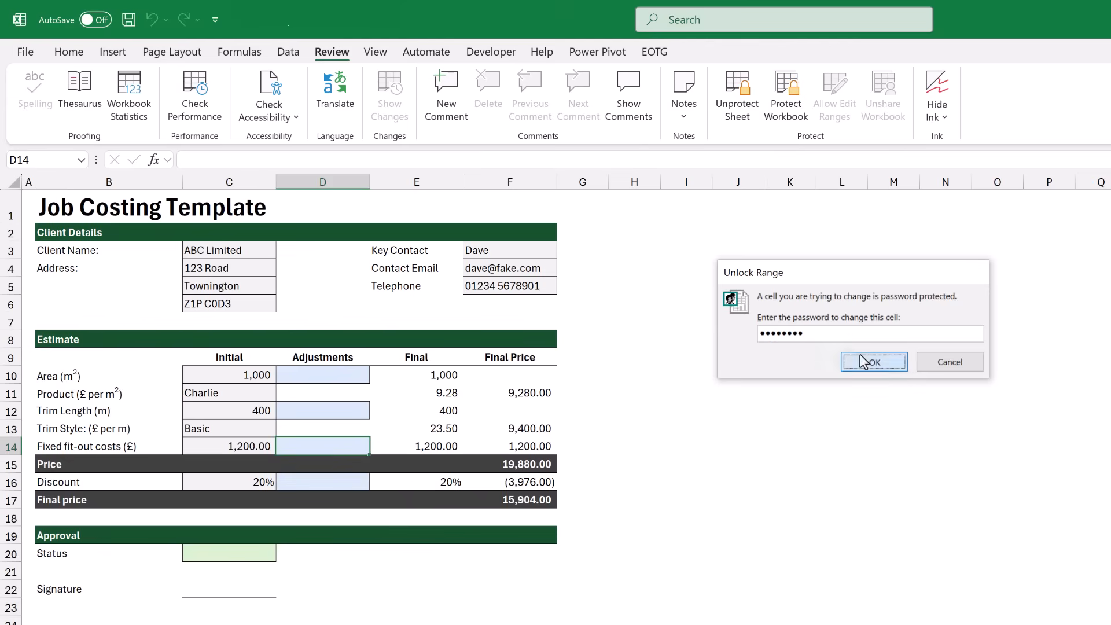
- Unlock the adjustments range with its password and enter 200.00 fit-out and 5% discount adjustments
left_click(874, 362)
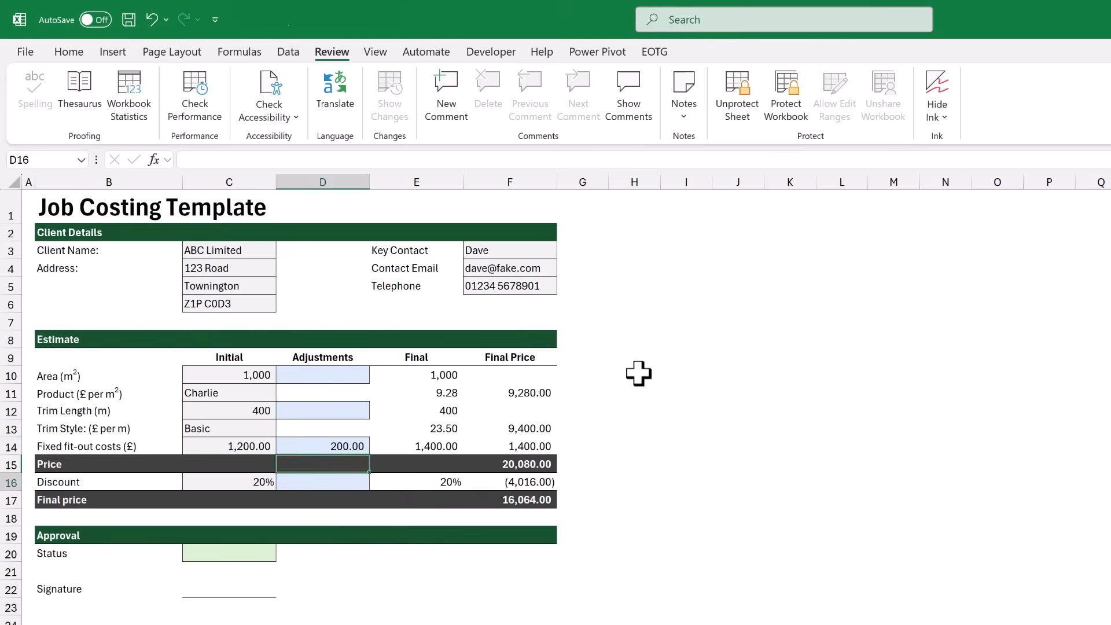
type(".0")
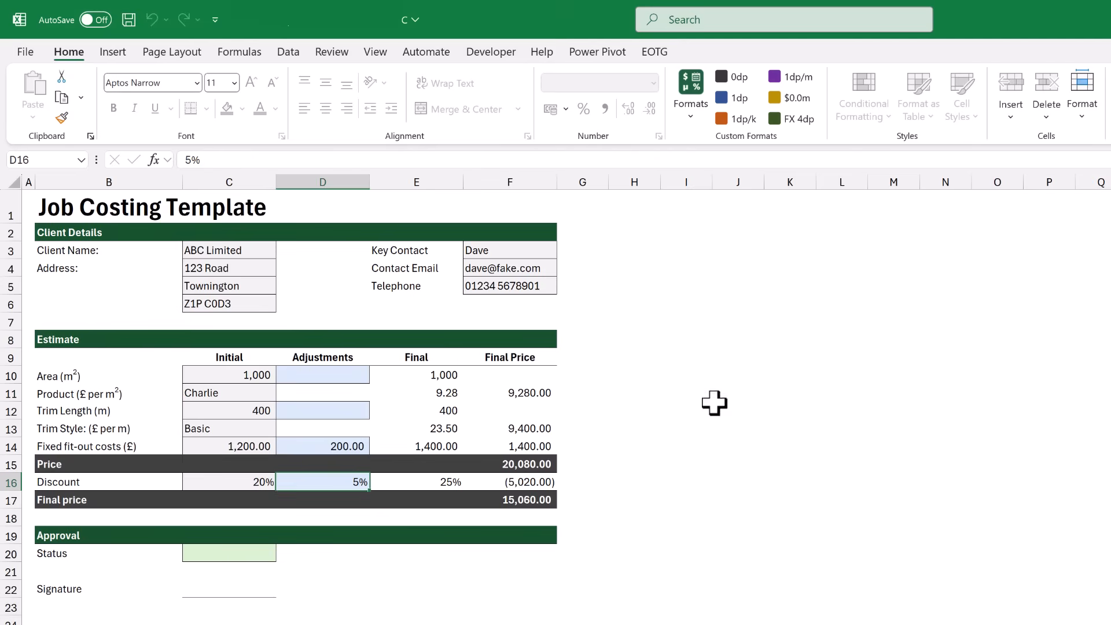
left_click(229, 553)
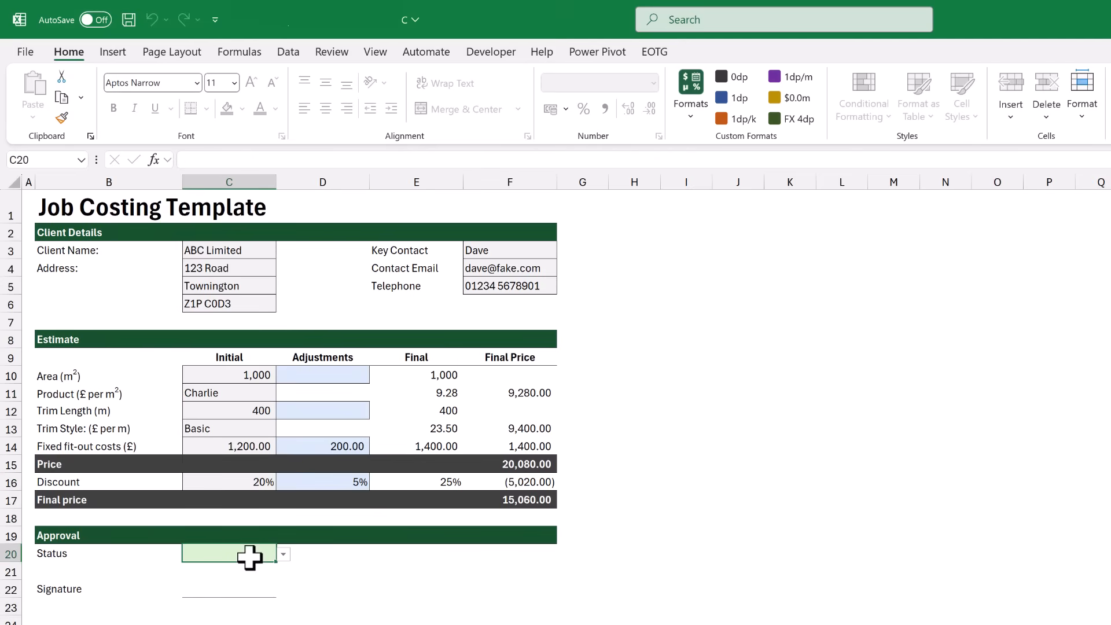
left_click(282, 553)
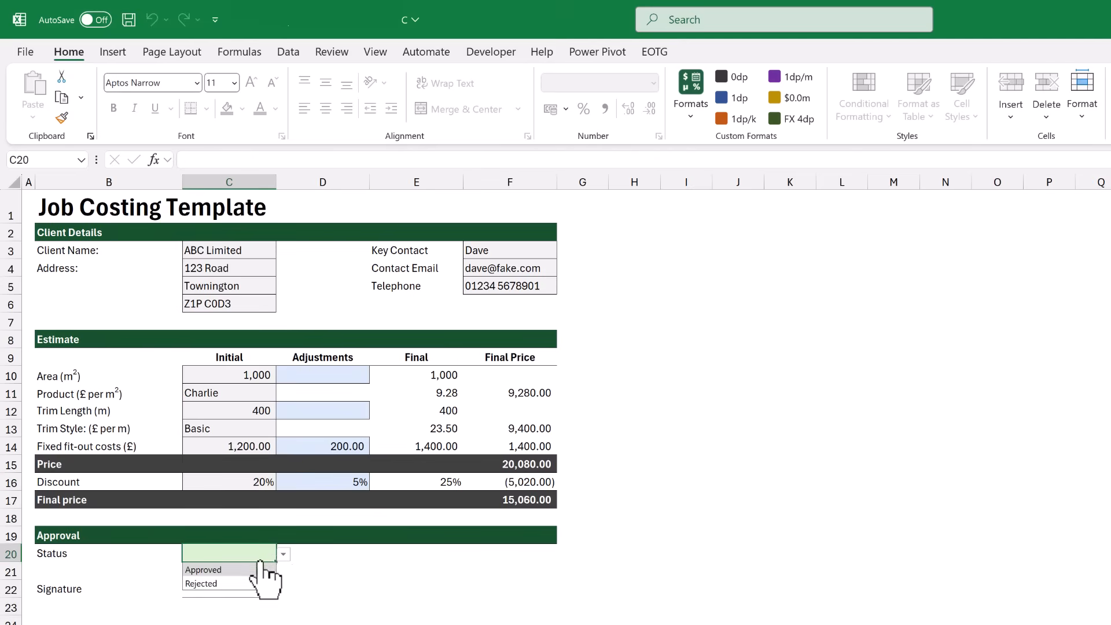
left_click(203, 569)
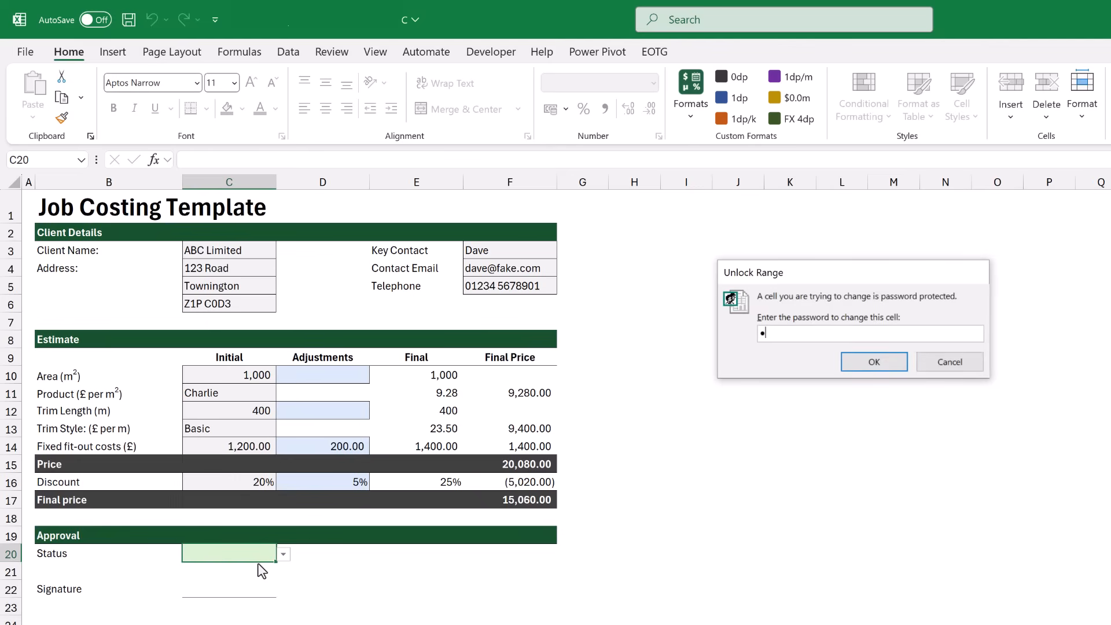
type("password")
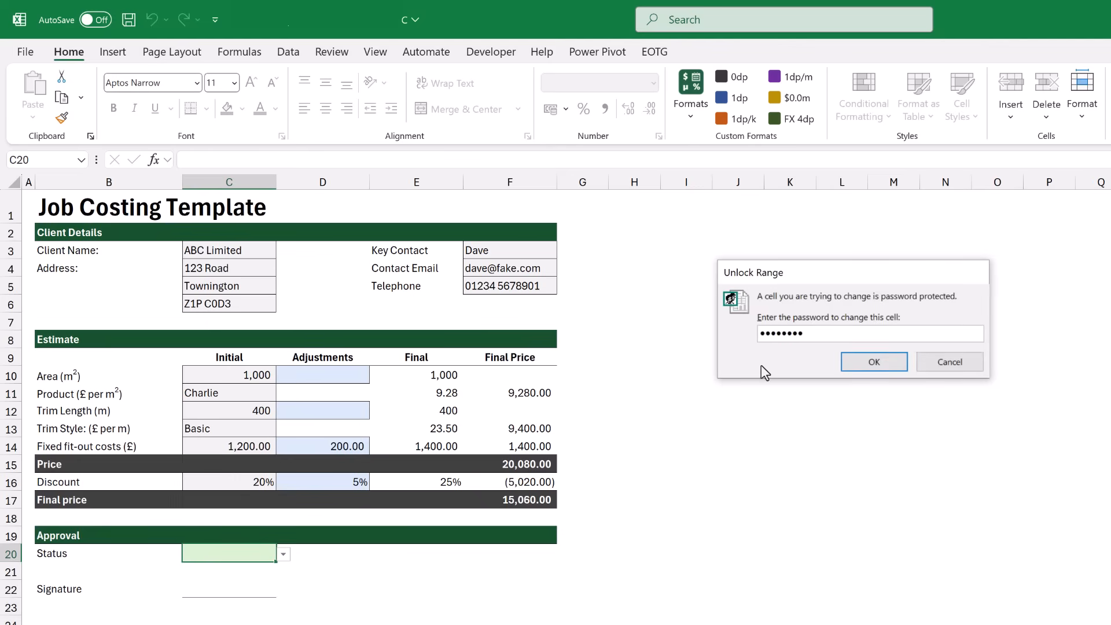
left_click(874, 361)
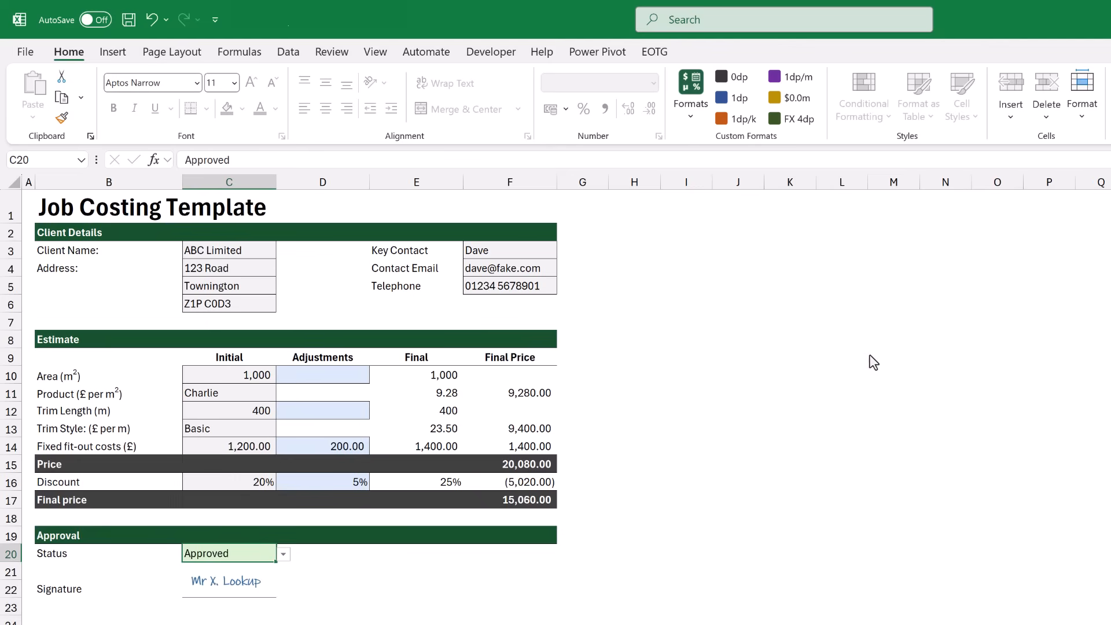